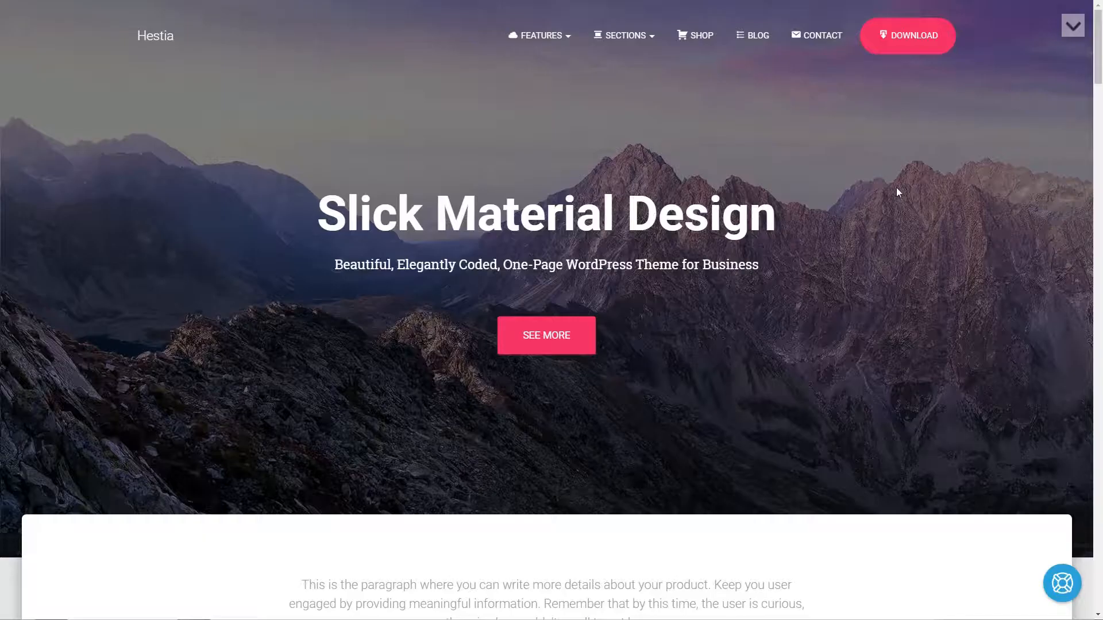
Browse the demo site's Client Testimonials section and blog posts with sidebar testimonials.
left_click(624, 34)
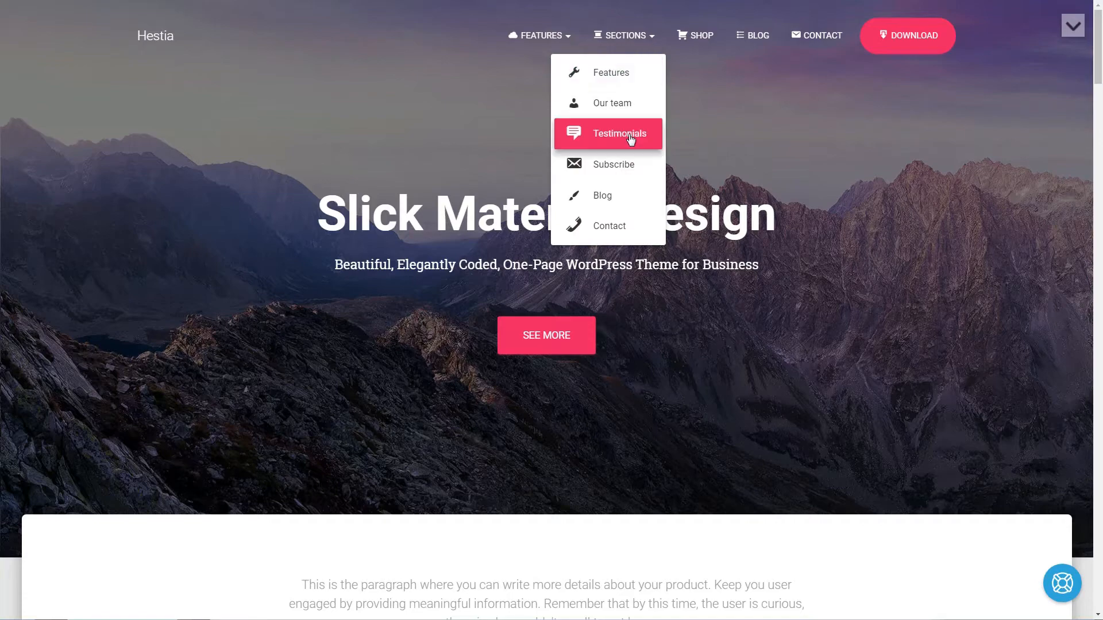
left_click(619, 133)
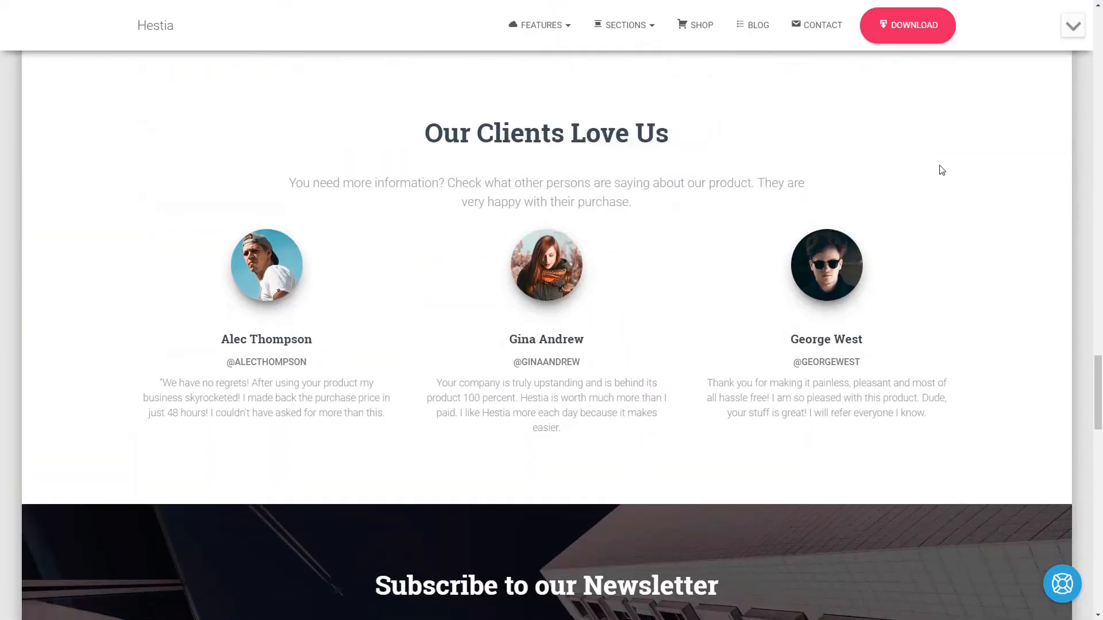
mouse_move(223, 326)
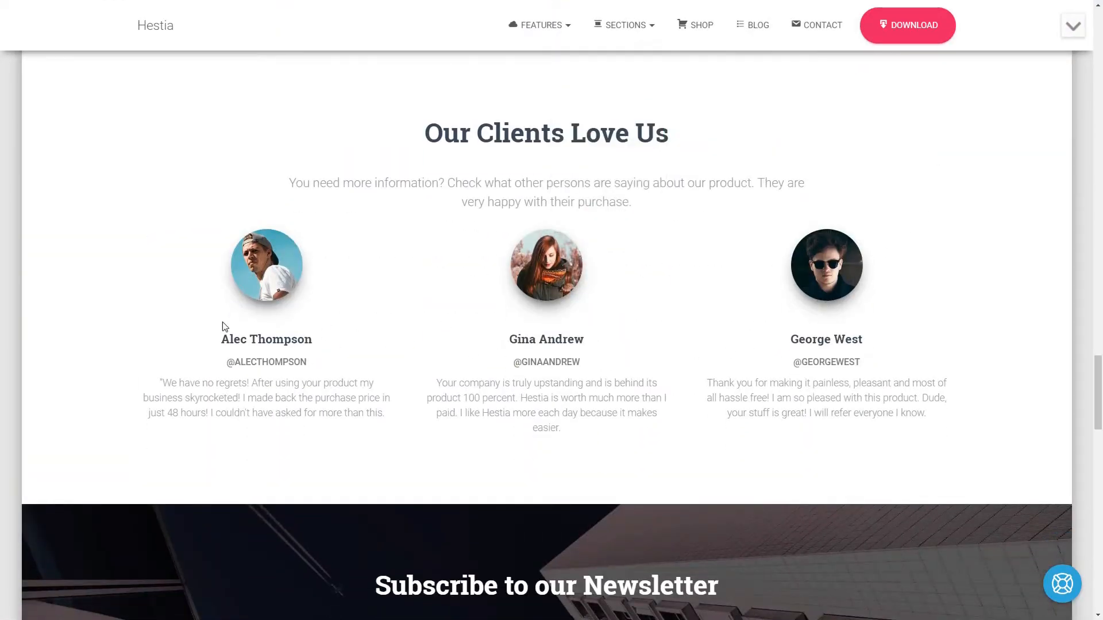
mouse_move(2, 281)
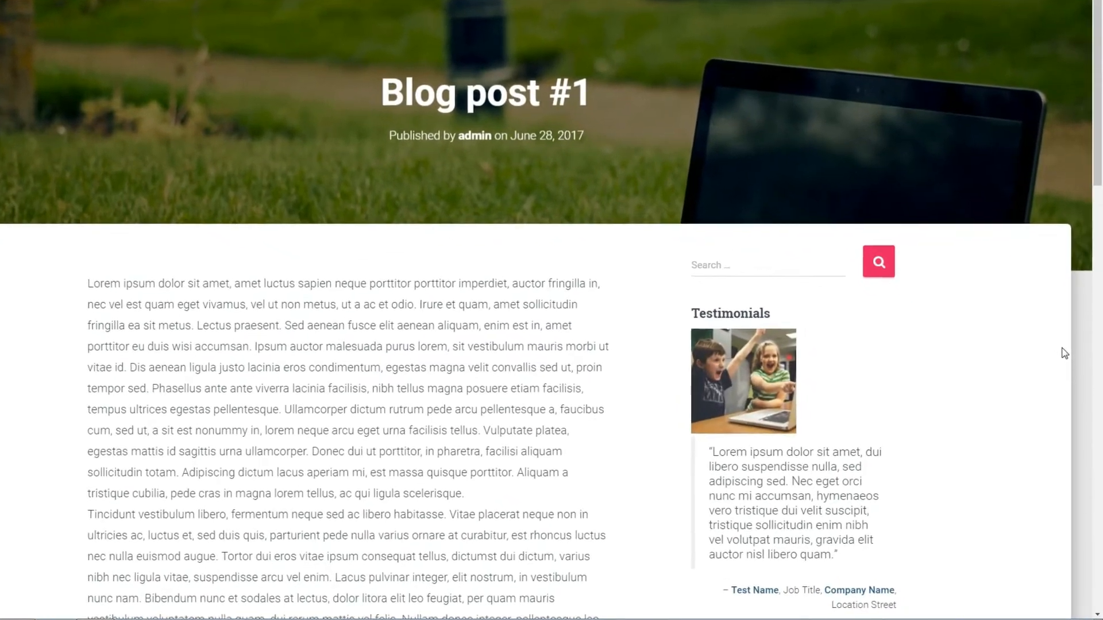
scroll("down", 3)
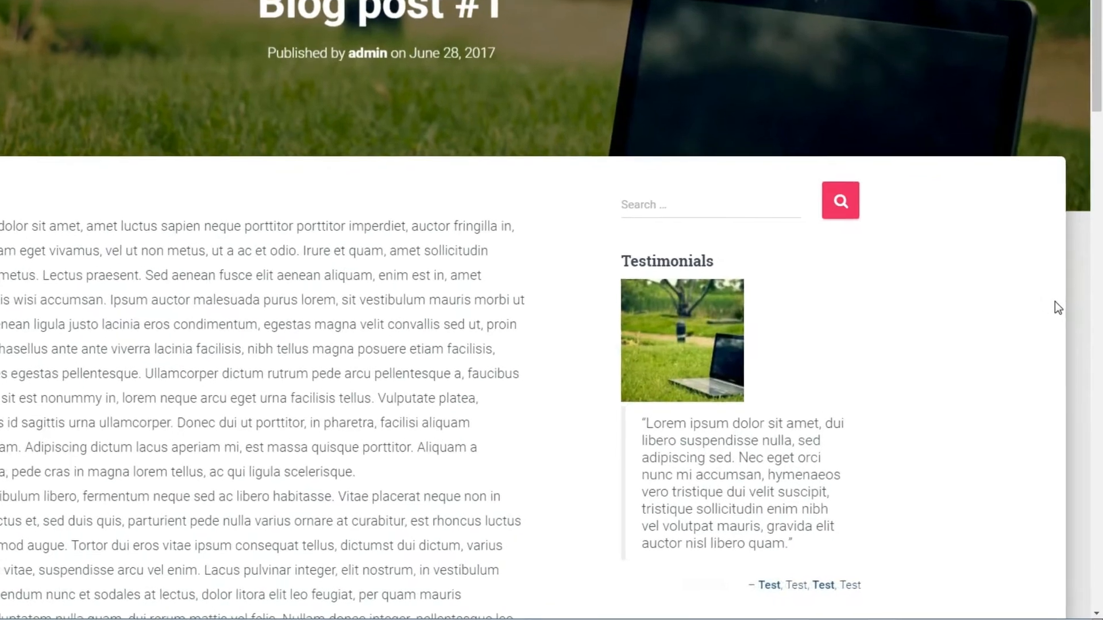
scroll("down", 3)
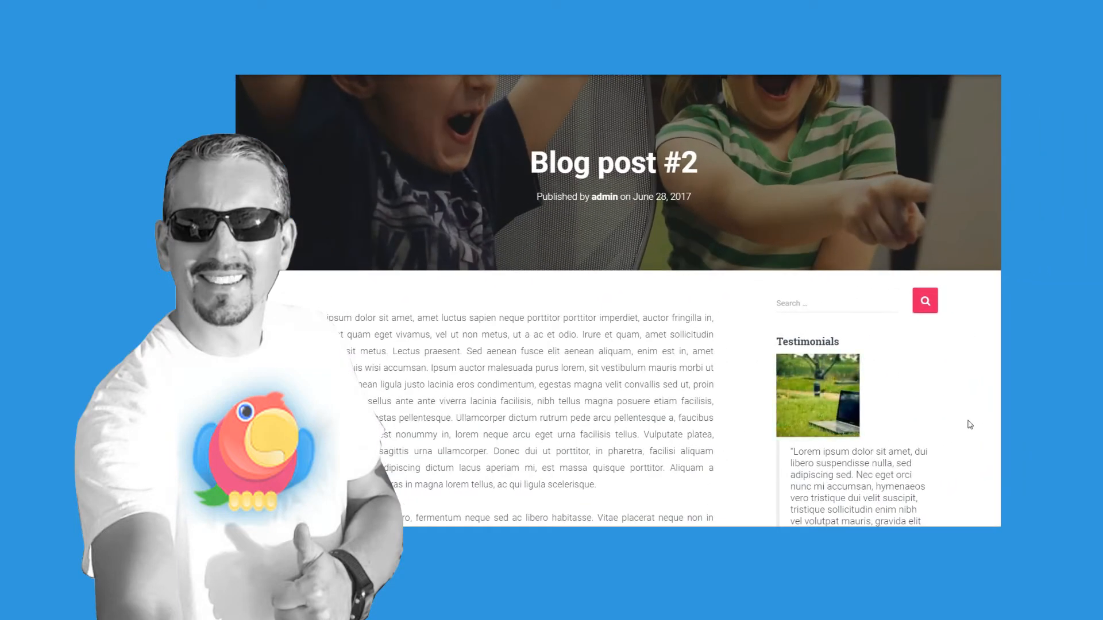
Search Plugins > Add New for 'testimonials widget', showing Testimonials Widget by Axelerant.
scroll("down", 3)
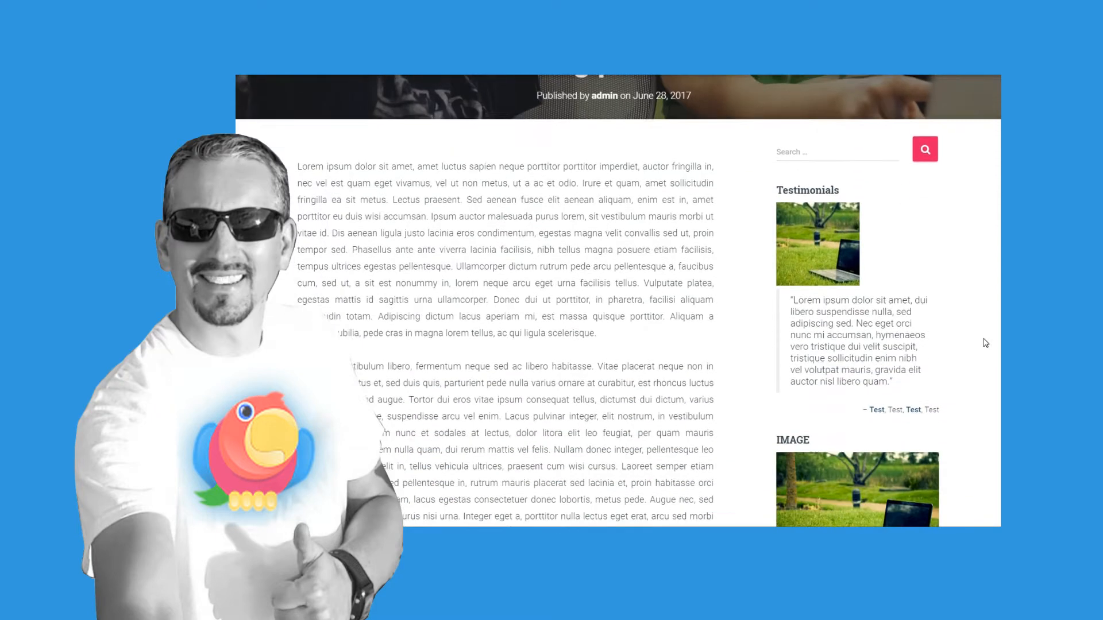
scroll("down", 3)
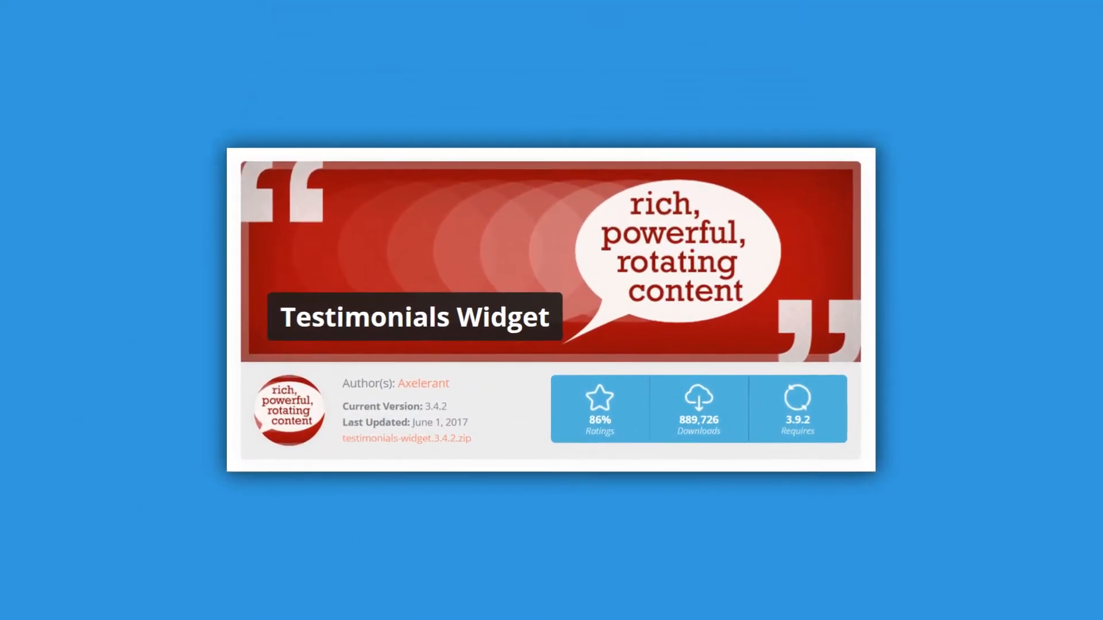
left_click(556, 195)
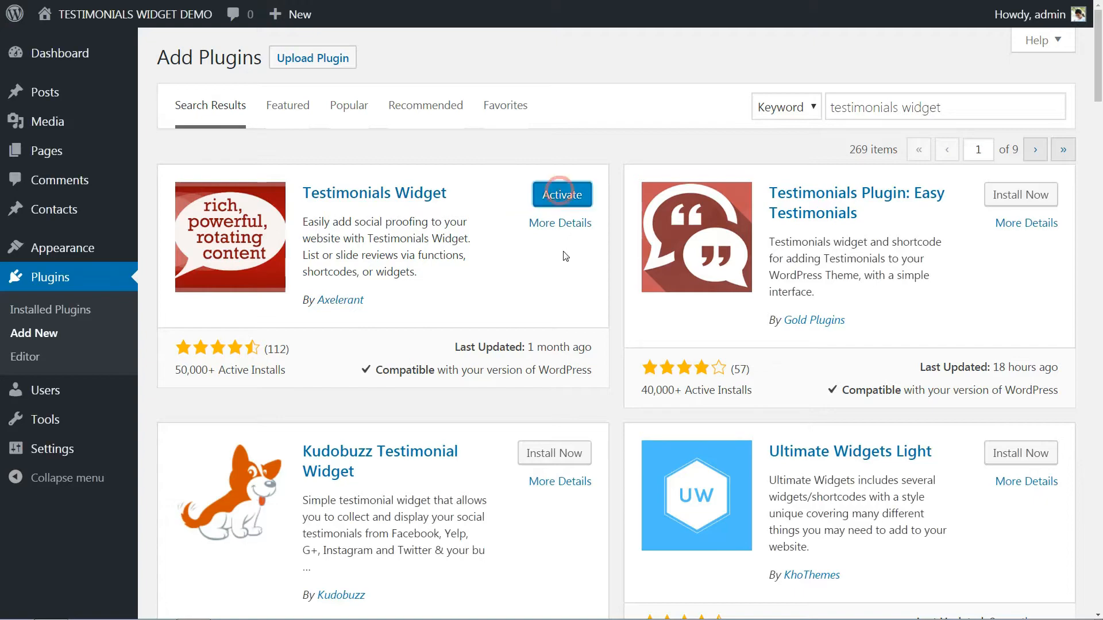
Activate the Testimonials Widget plugin so a Testimonials entry appears in the admin.
left_click(562, 194)
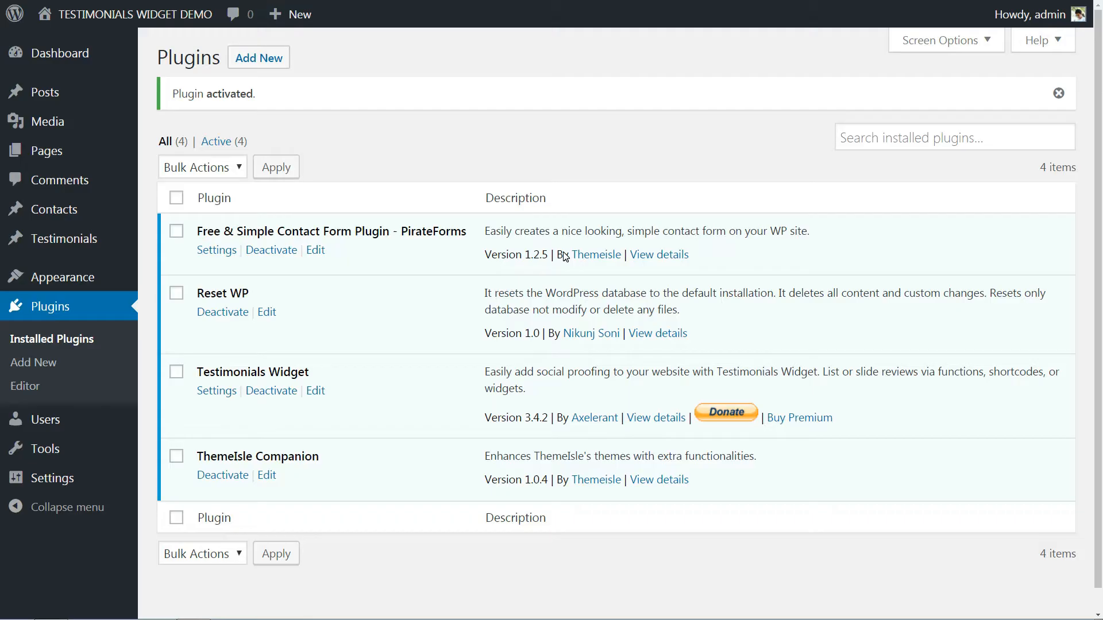
mouse_move(28, 237)
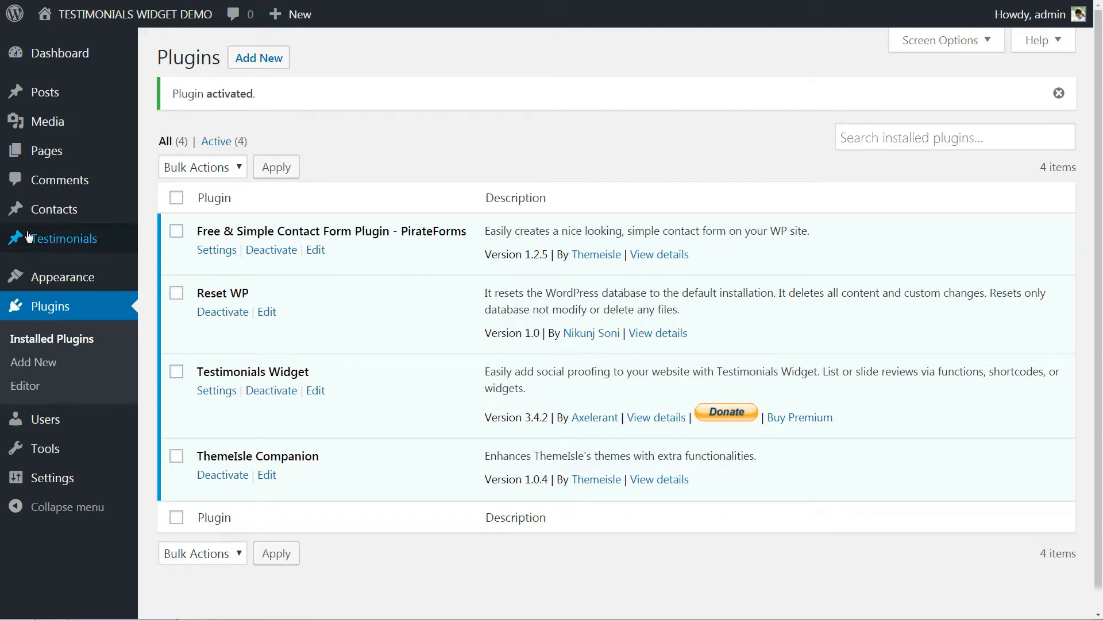
mouse_move(63, 239)
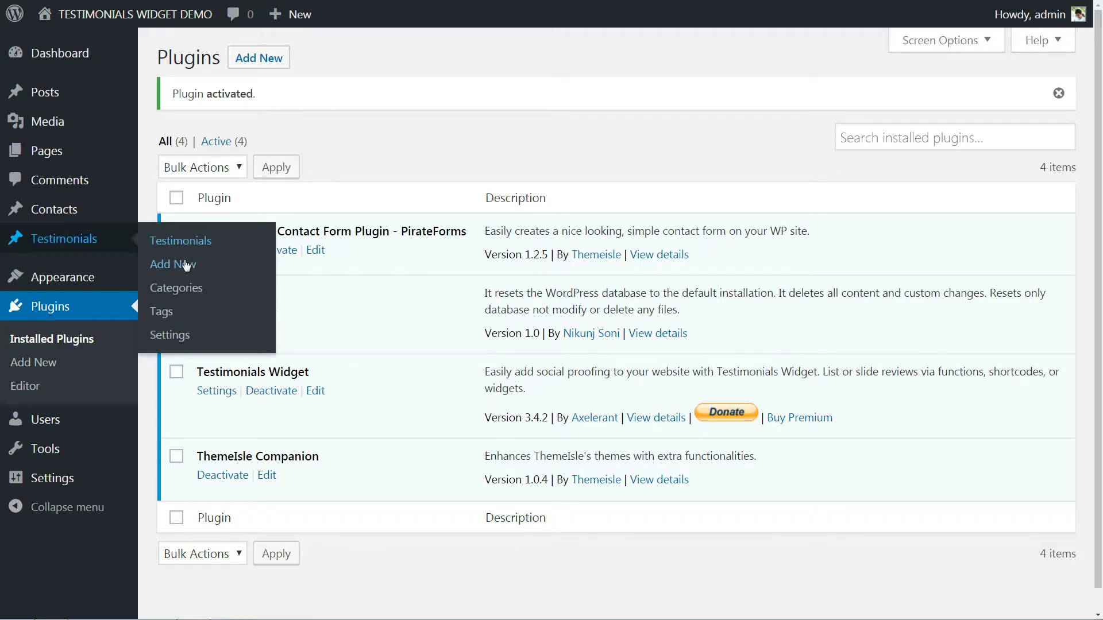
mouse_move(172, 338)
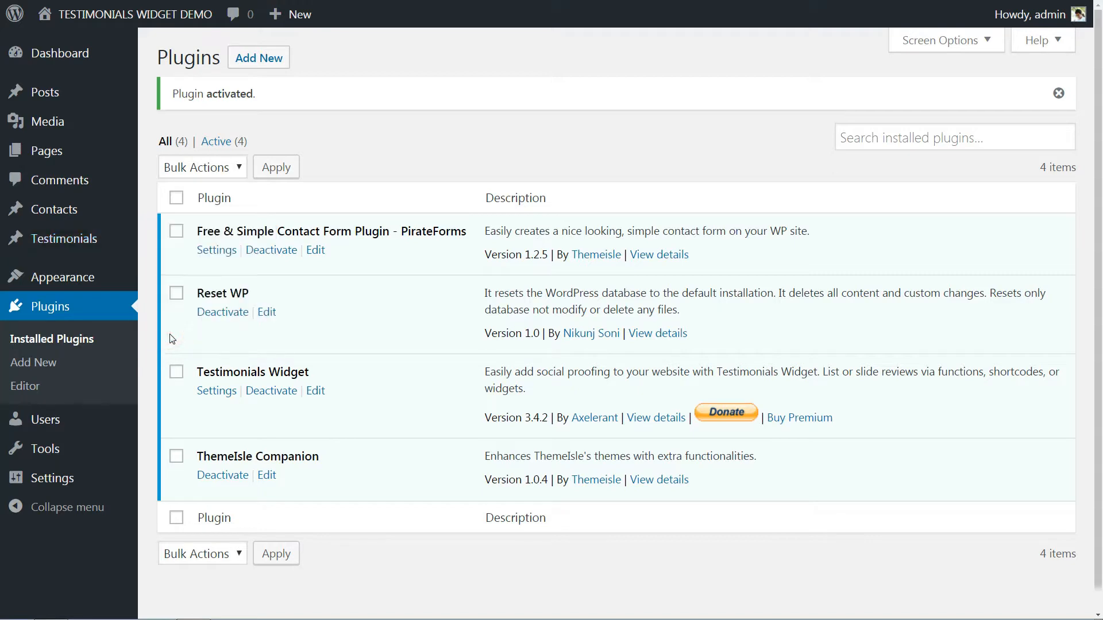
Rename the Default Reviewed Item to 'TESTIMONIALS WIDGET DEMO' in Testimonials settings.
left_click(216, 390)
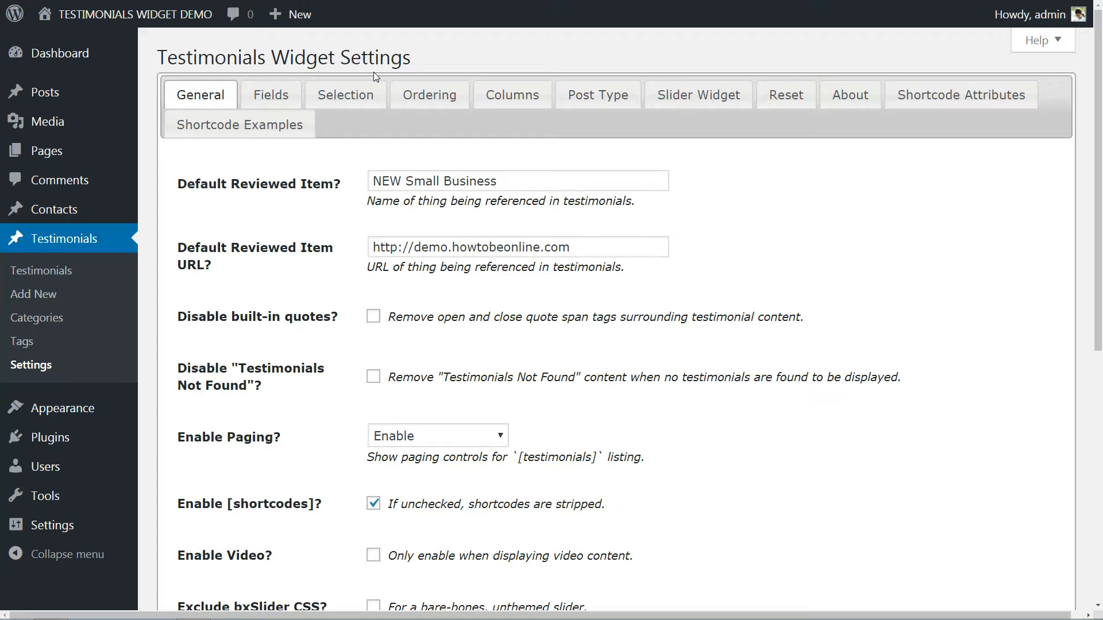
mouse_move(411, 63)
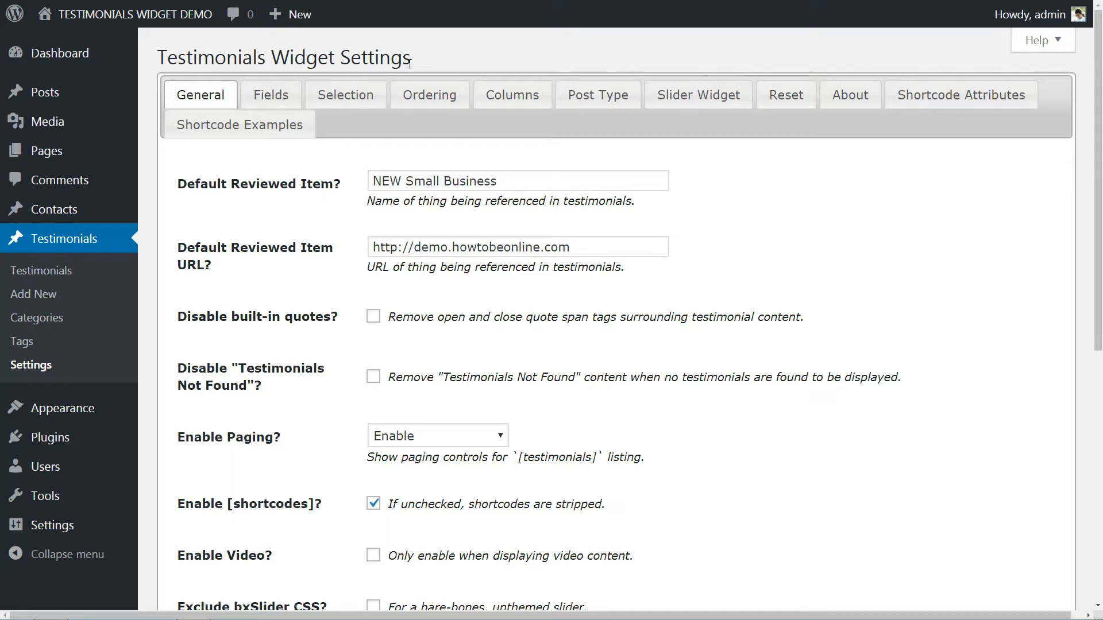
double_click(472, 182)
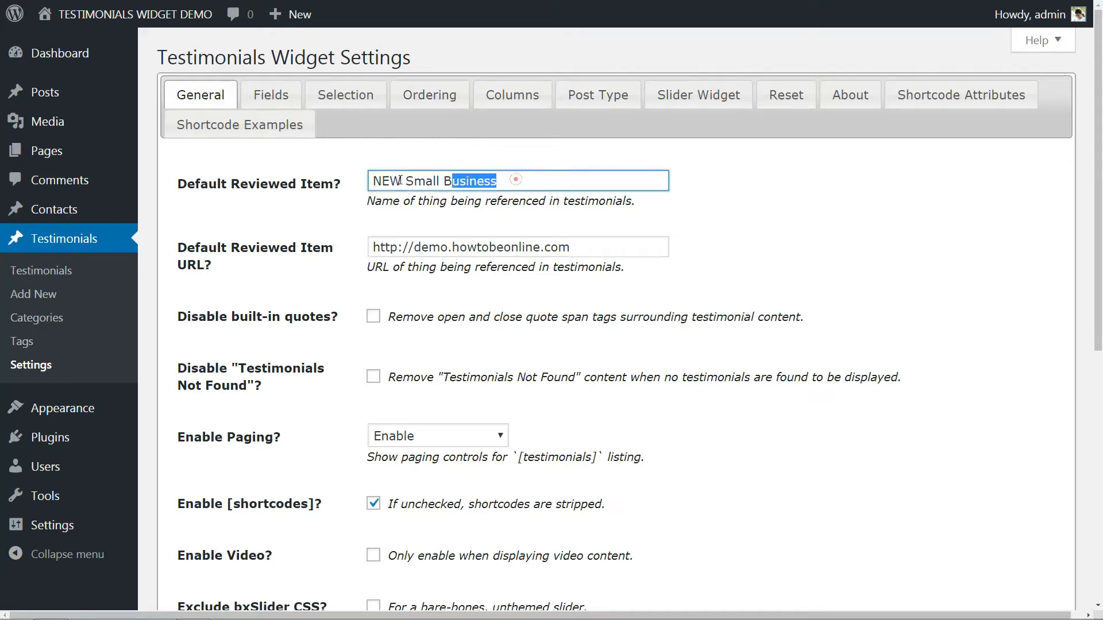
type("TESTIMONIALS WIDGET DEMO")
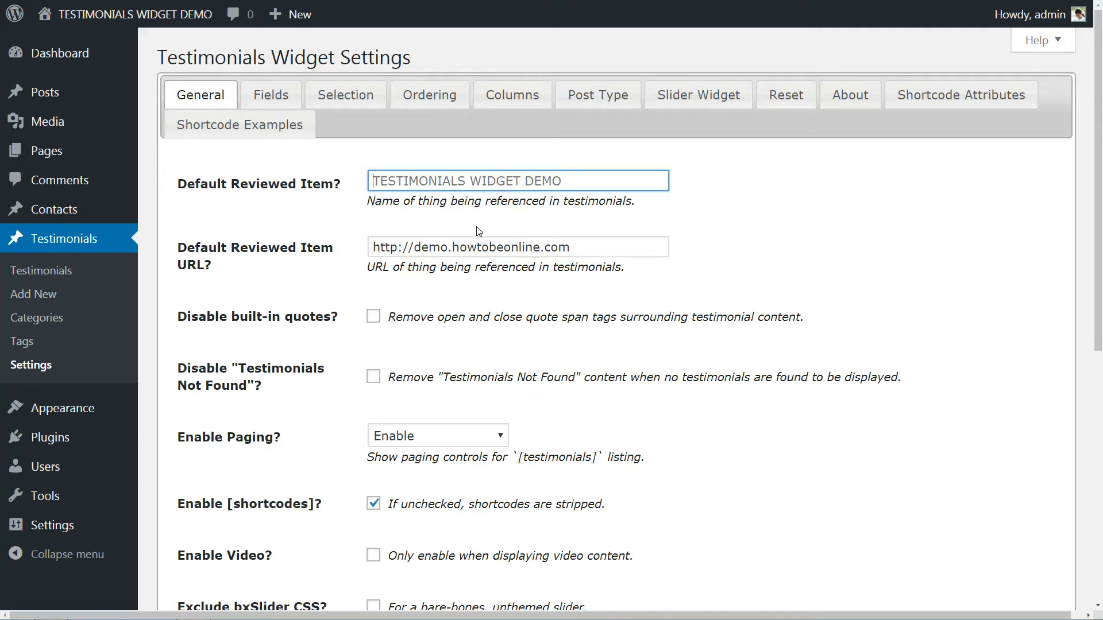
mouse_move(468, 232)
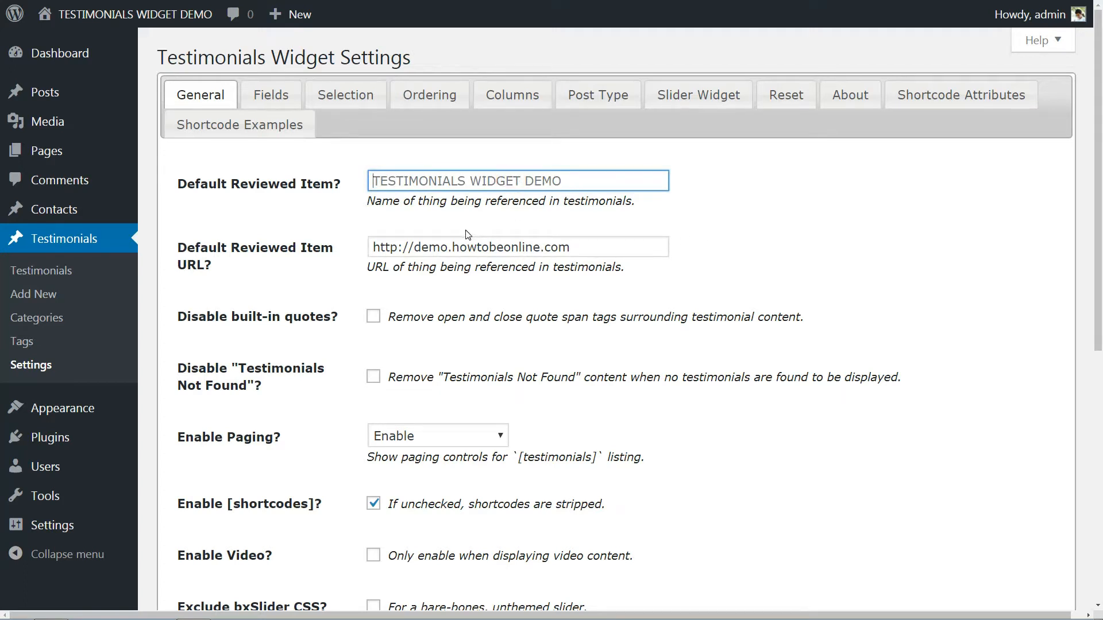
left_click(517, 246)
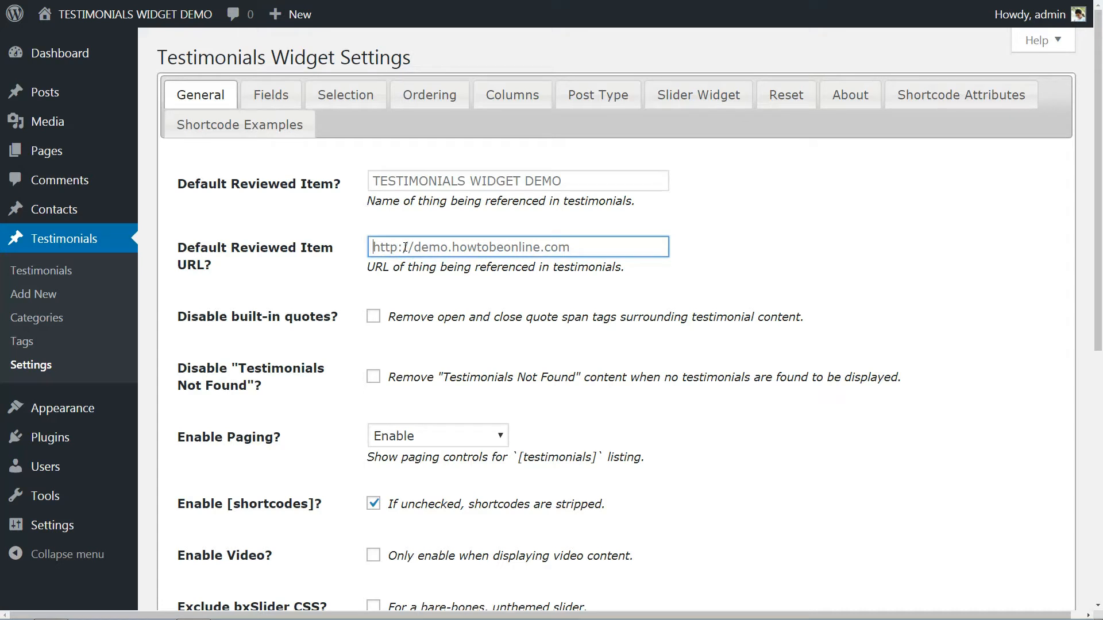
type("hy")
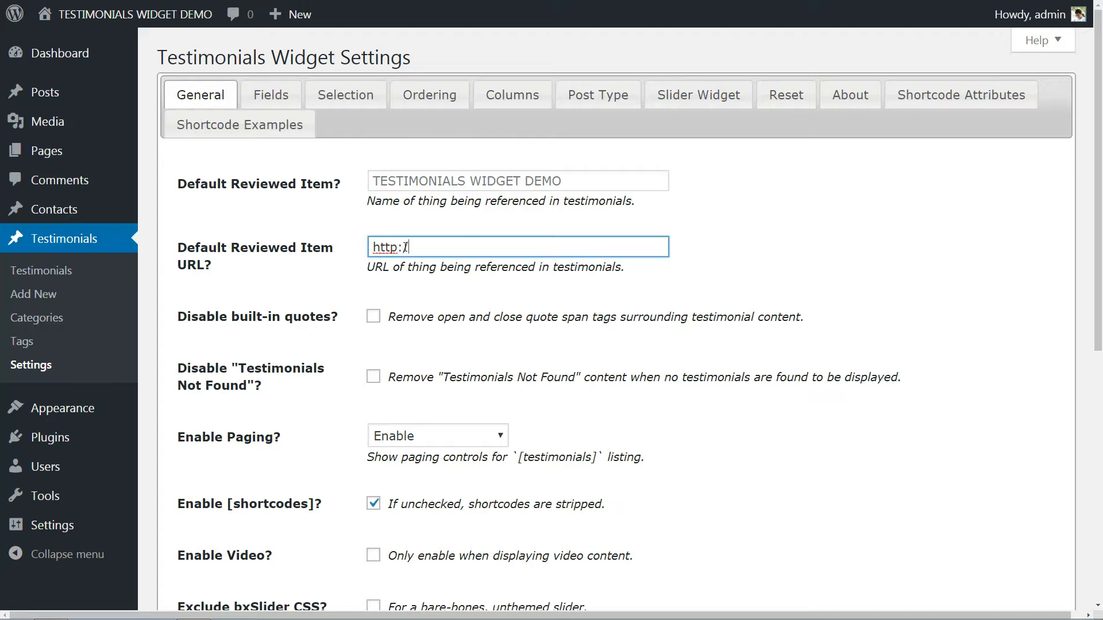
type("//yoursite.com/item")
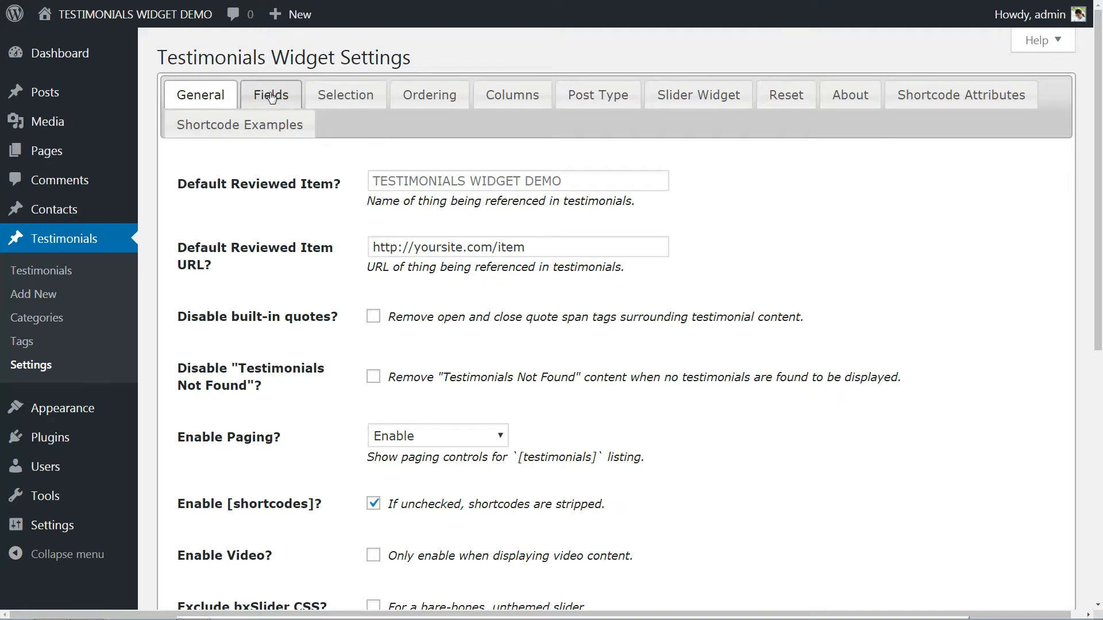
Untick Hide Title Above Content and Hide Email on the Fields tab and save the settings.
left_click(271, 94)
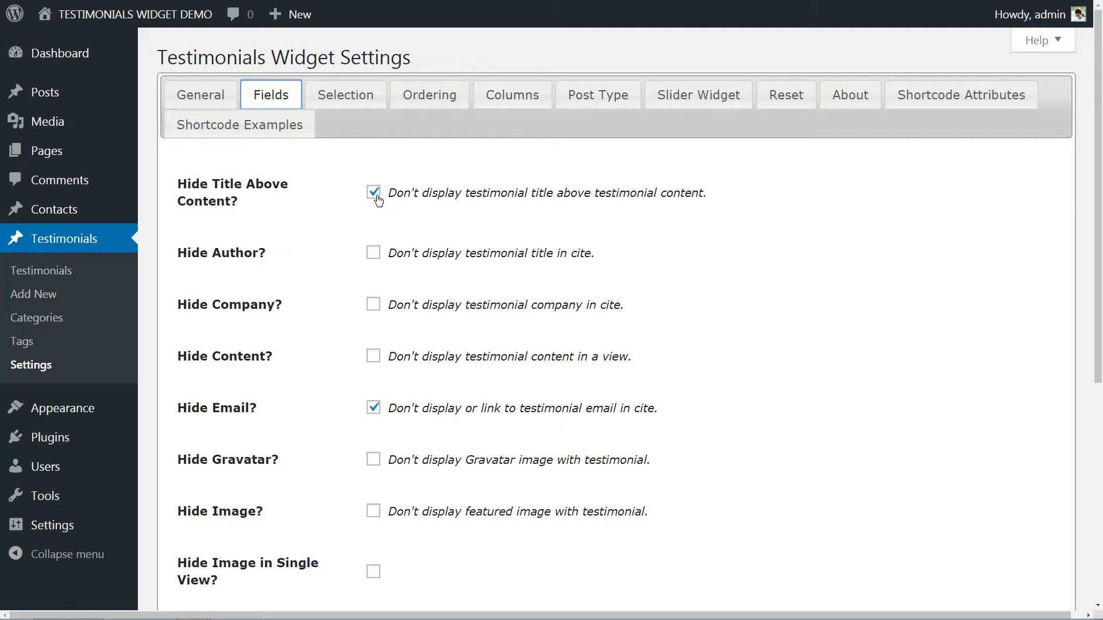
left_click(374, 253)
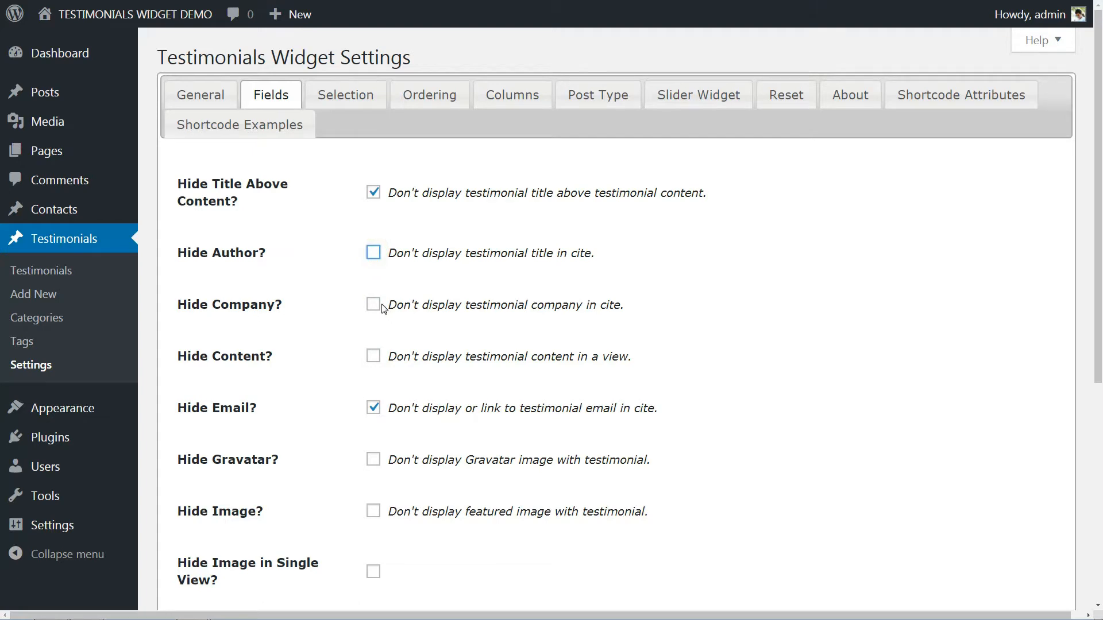
scroll("down", 3)
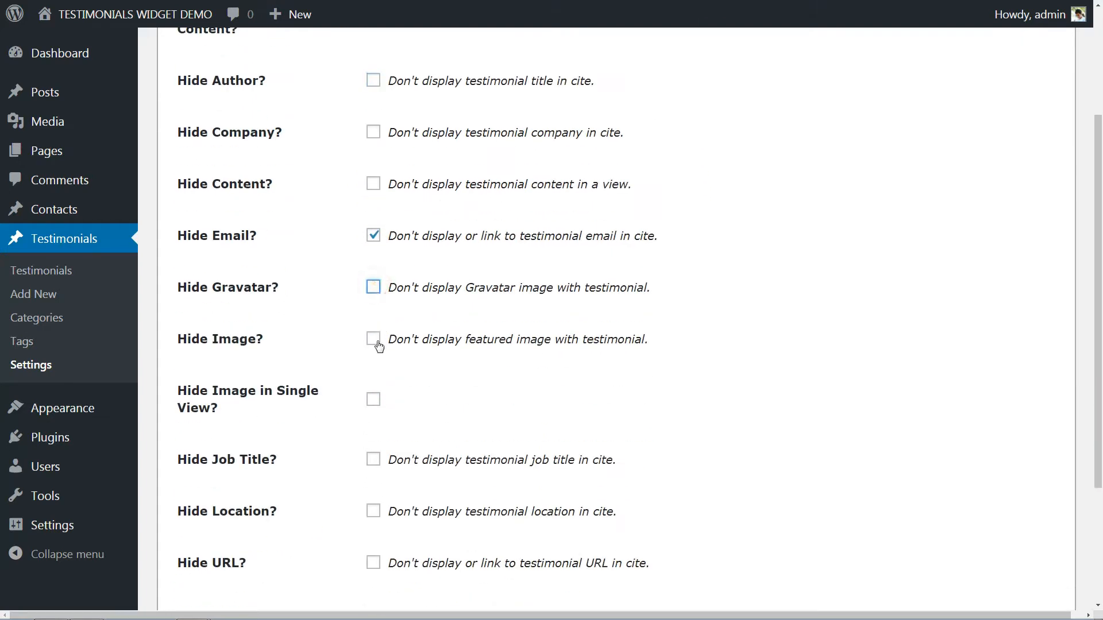
left_click(373, 399)
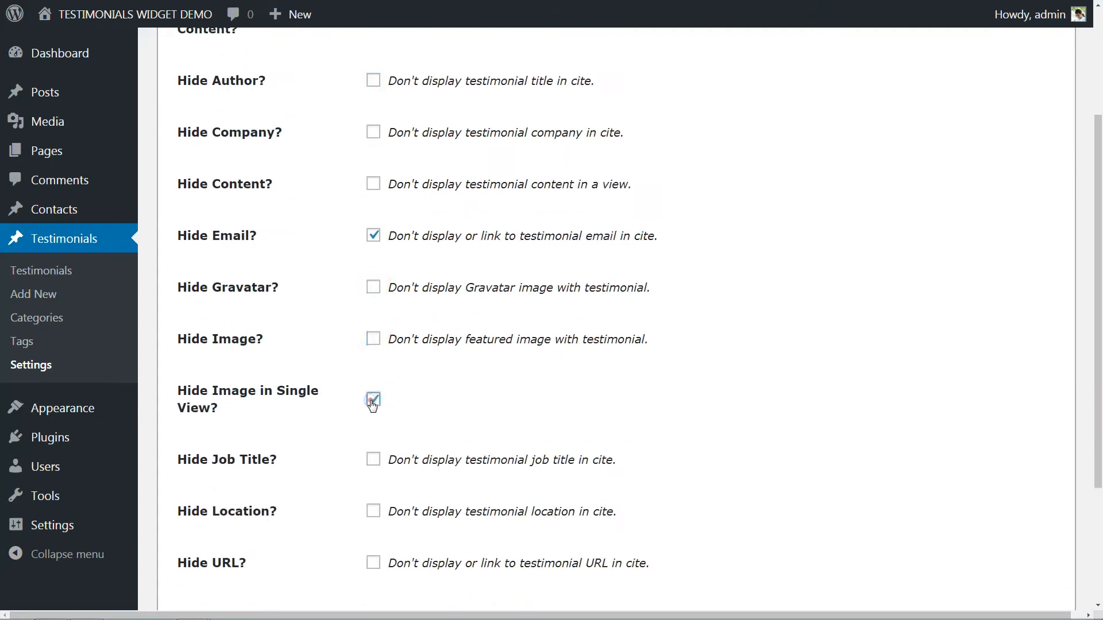
scroll("down", 3)
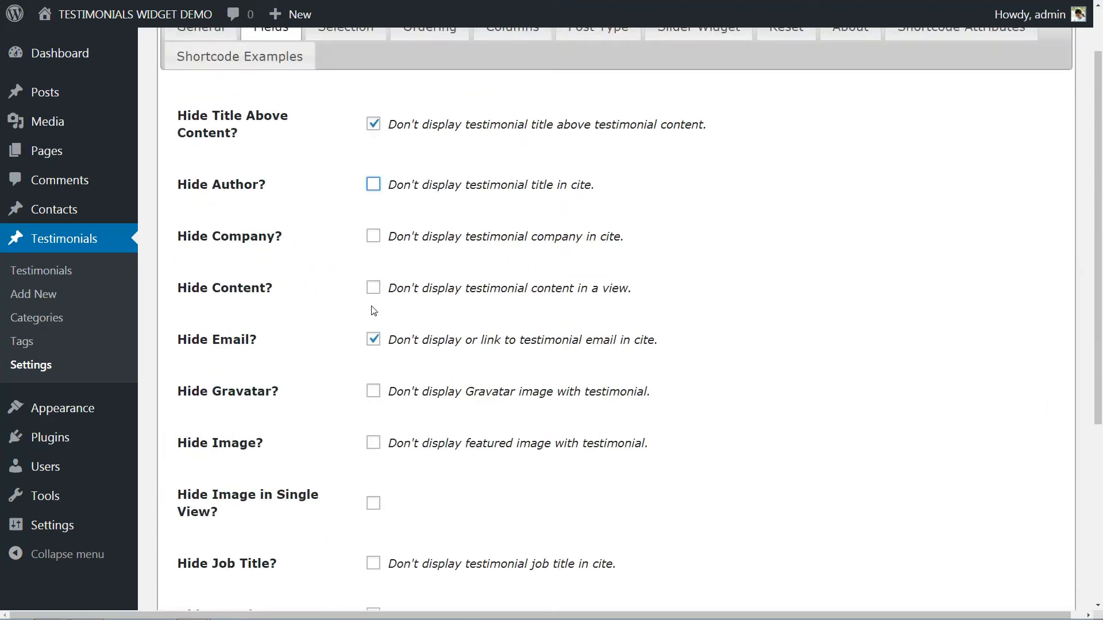
scroll("down", 3)
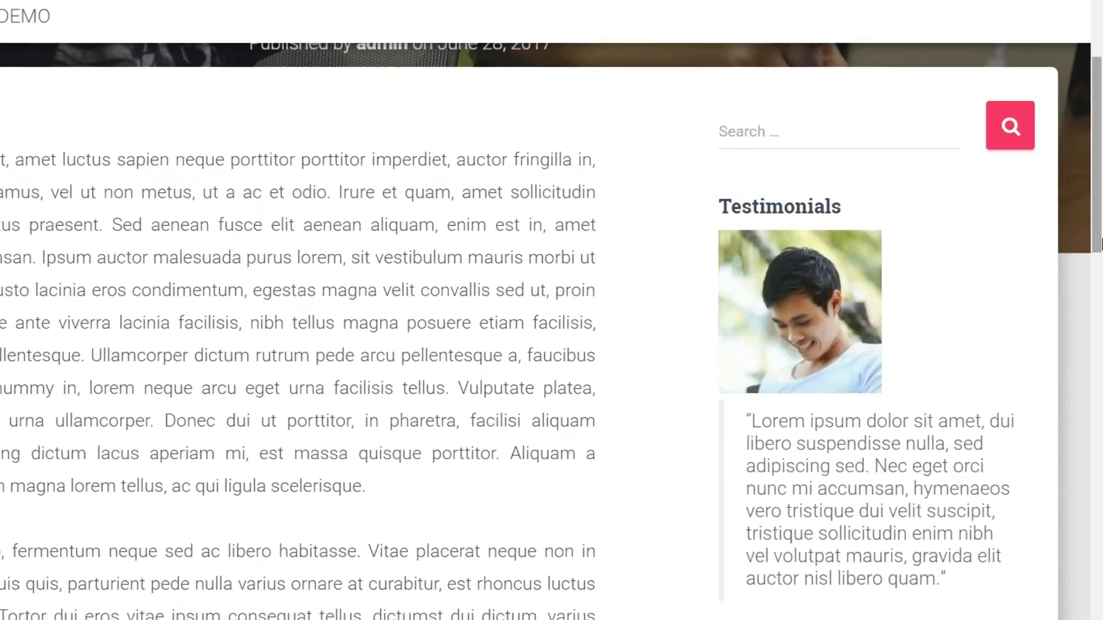
scroll("down", 3)
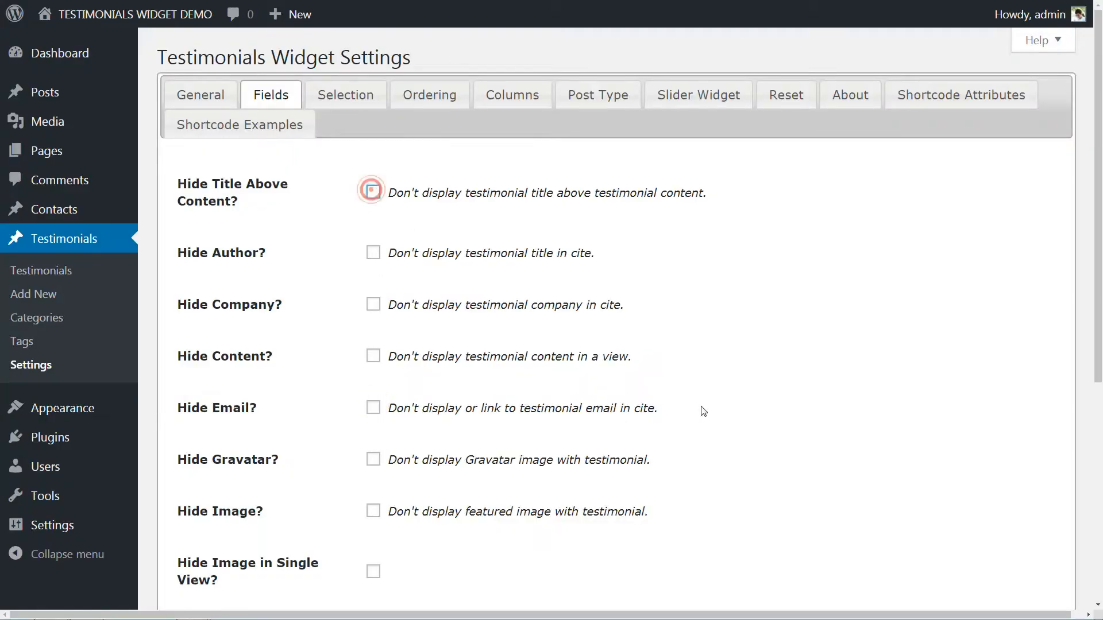
scroll("down", 3)
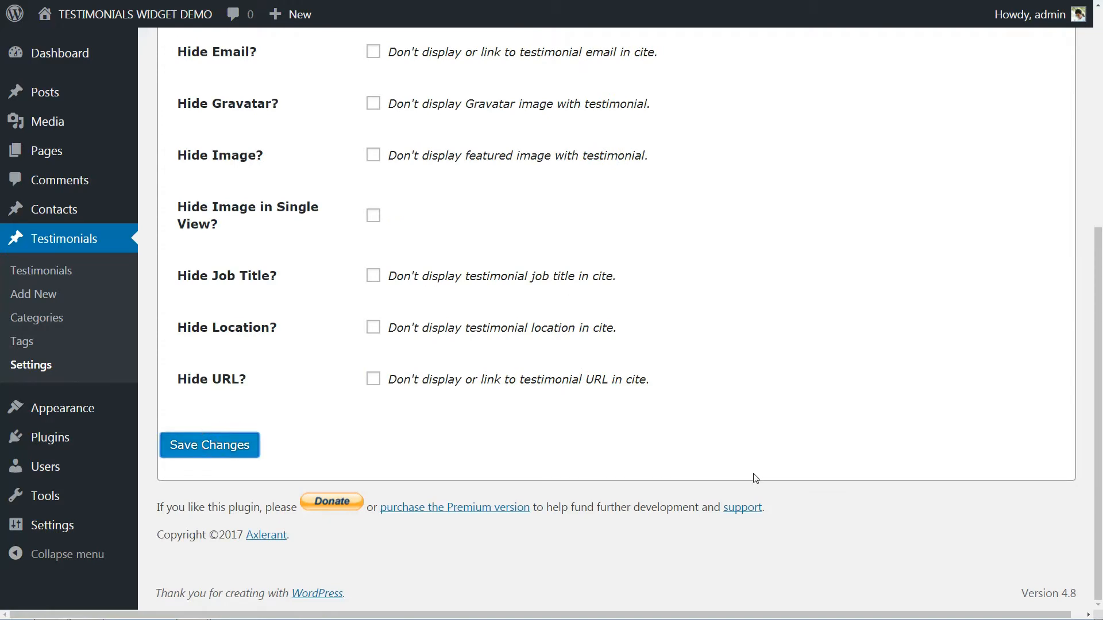
left_click(209, 444)
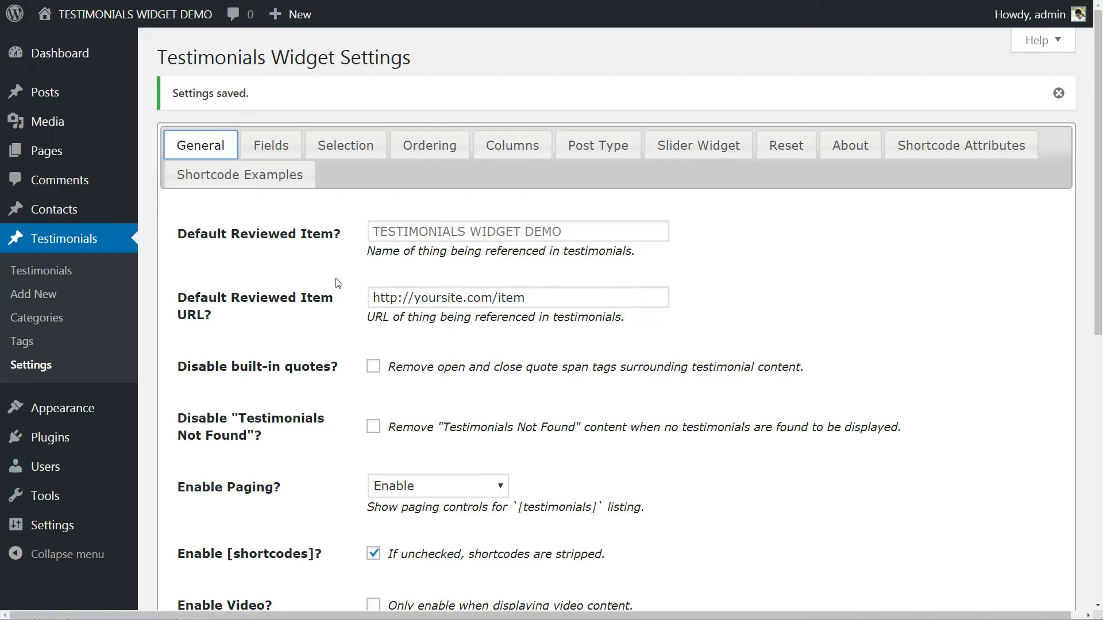
mouse_move(41, 294)
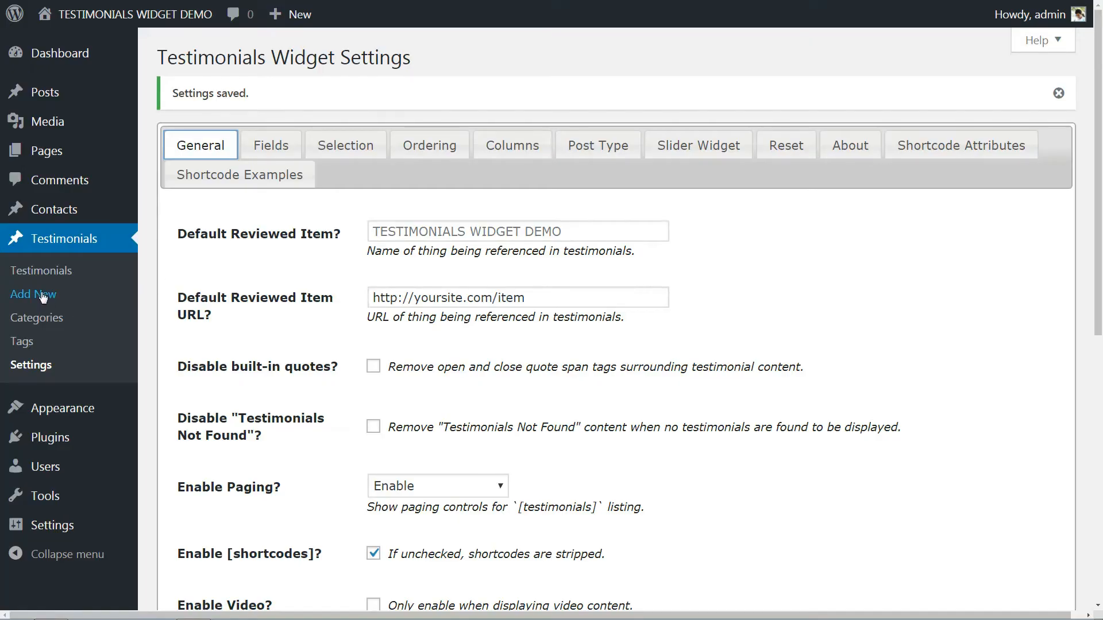
Create a new testimonial titled DEMO Testimonial 1 with Test body text.
left_click(32, 294)
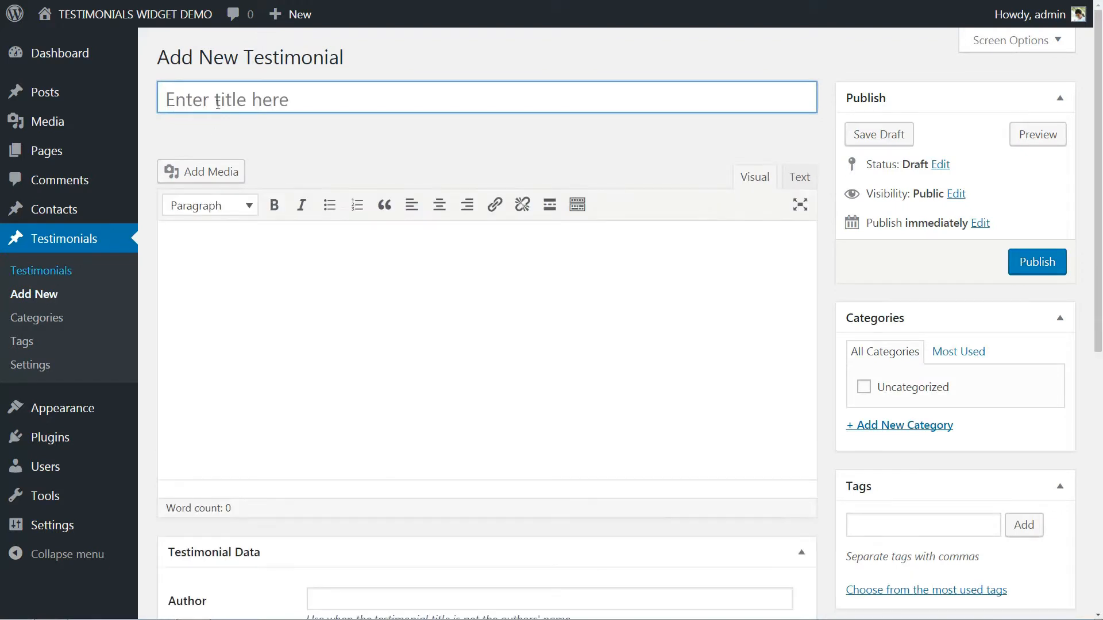
type("DEMO Testi")
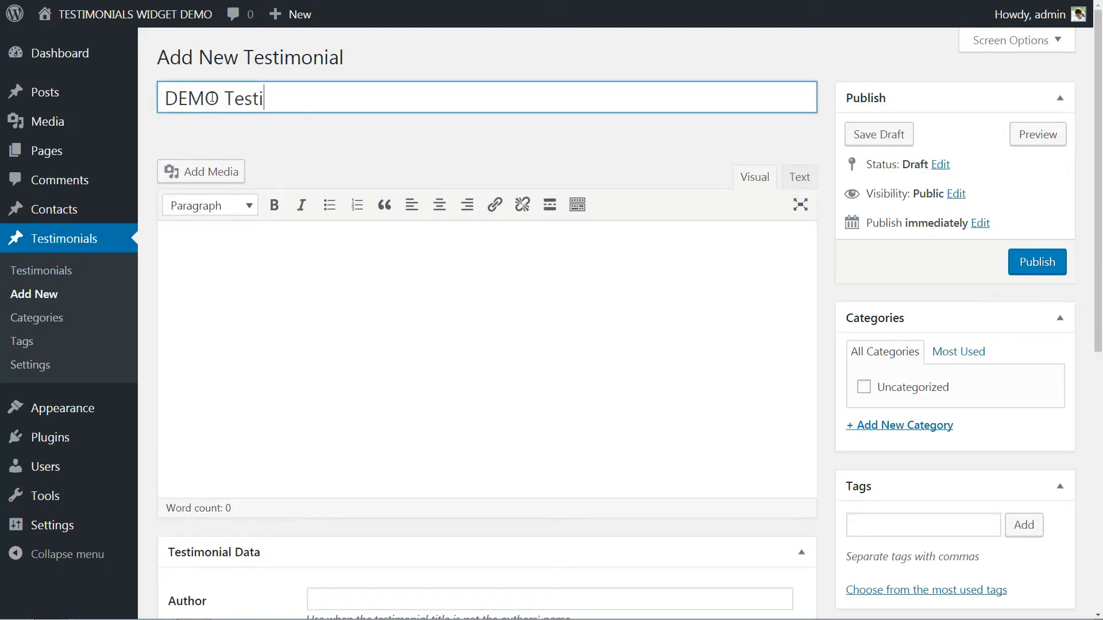
type("monial 1")
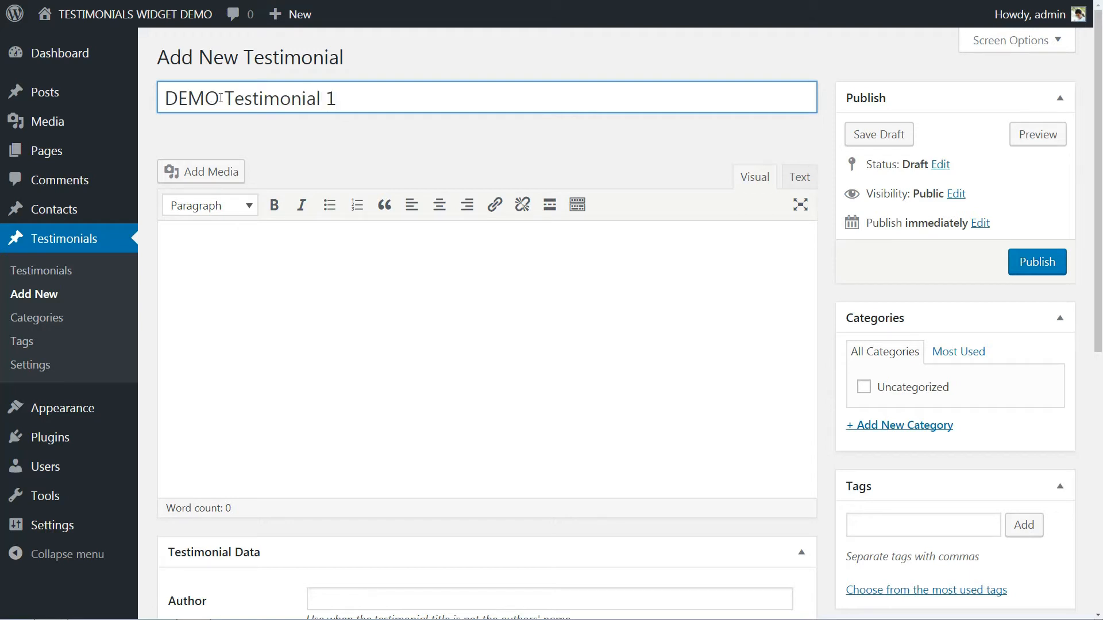
left_click(422, 261)
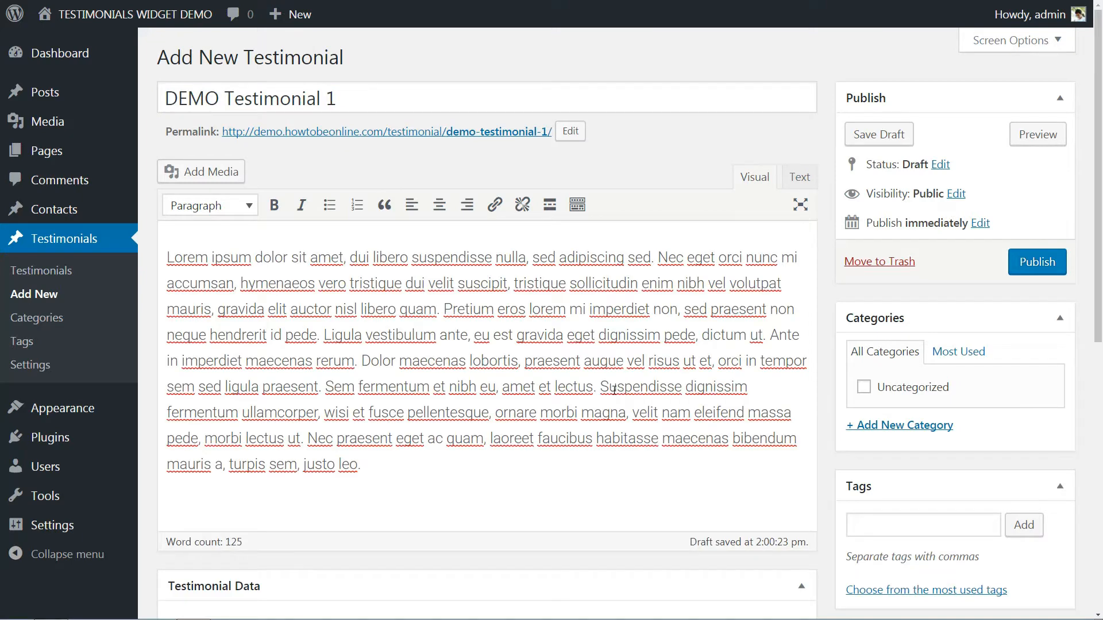
scroll("down", 3)
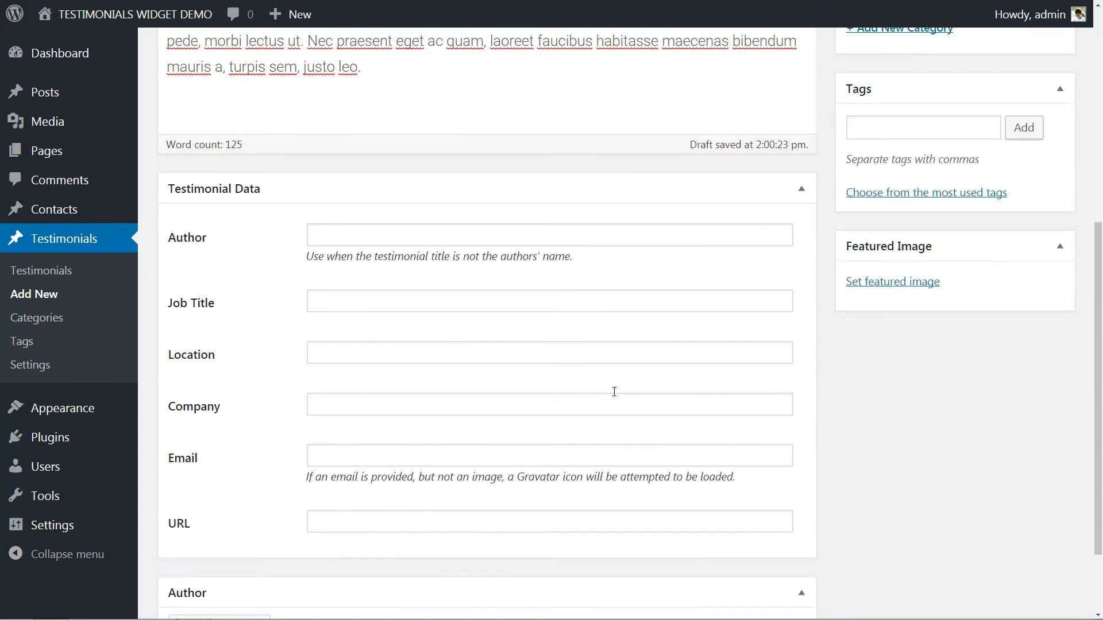
type("Test")
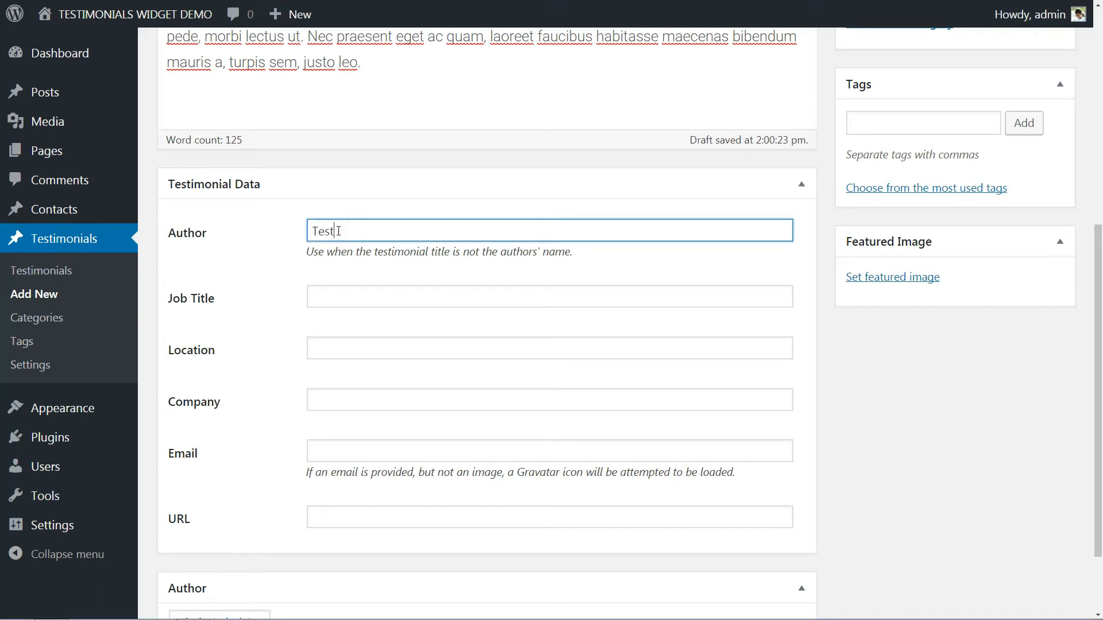
type("Name")
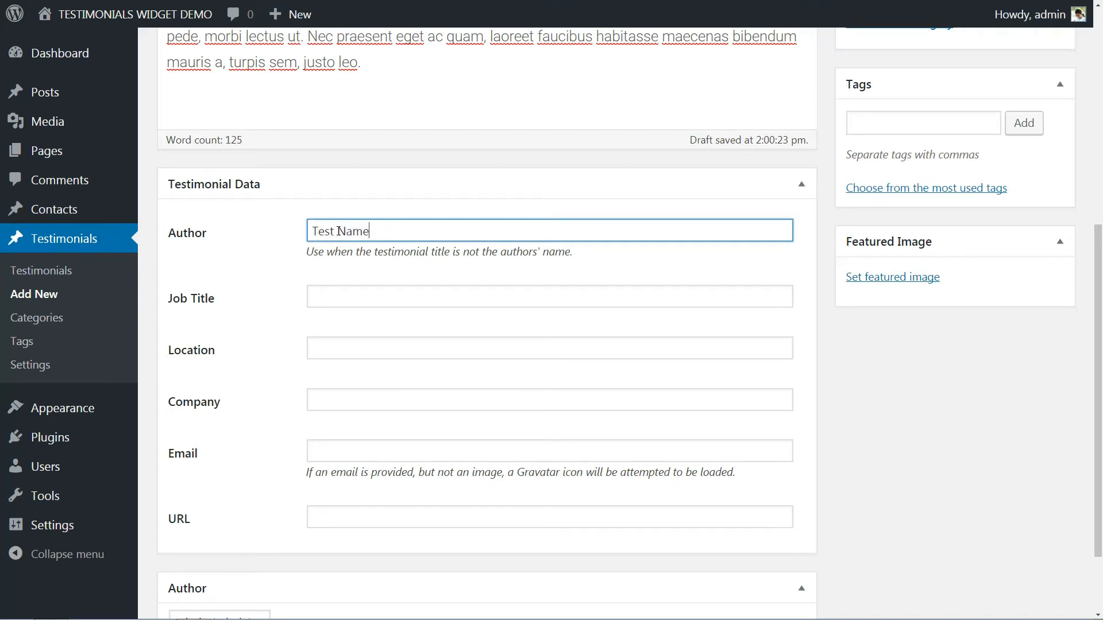
type("Job Title")
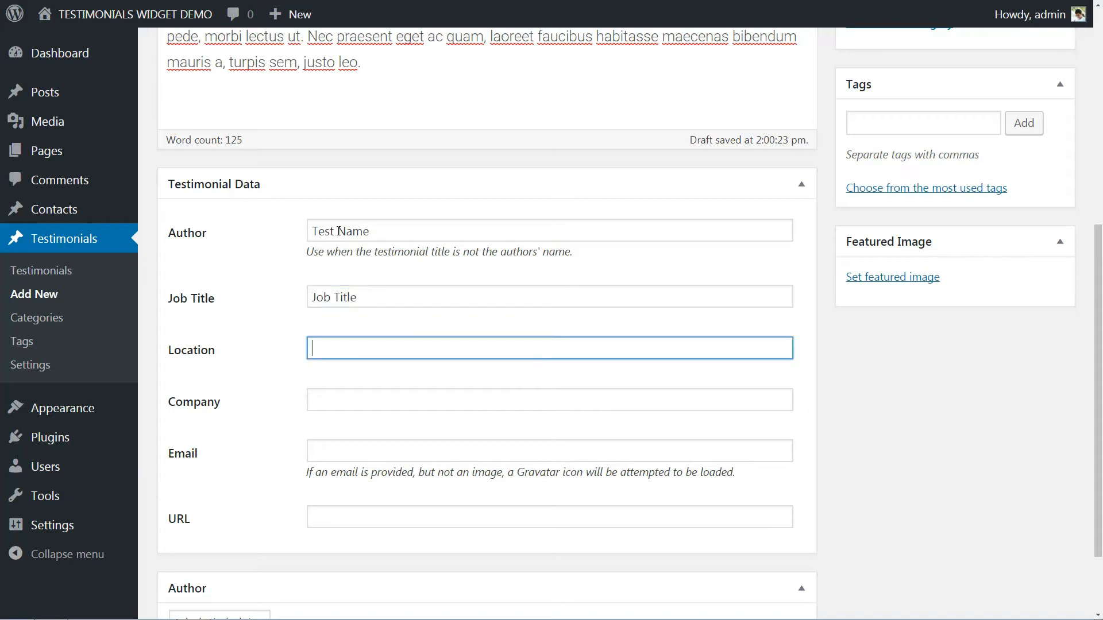
type("Location Str")
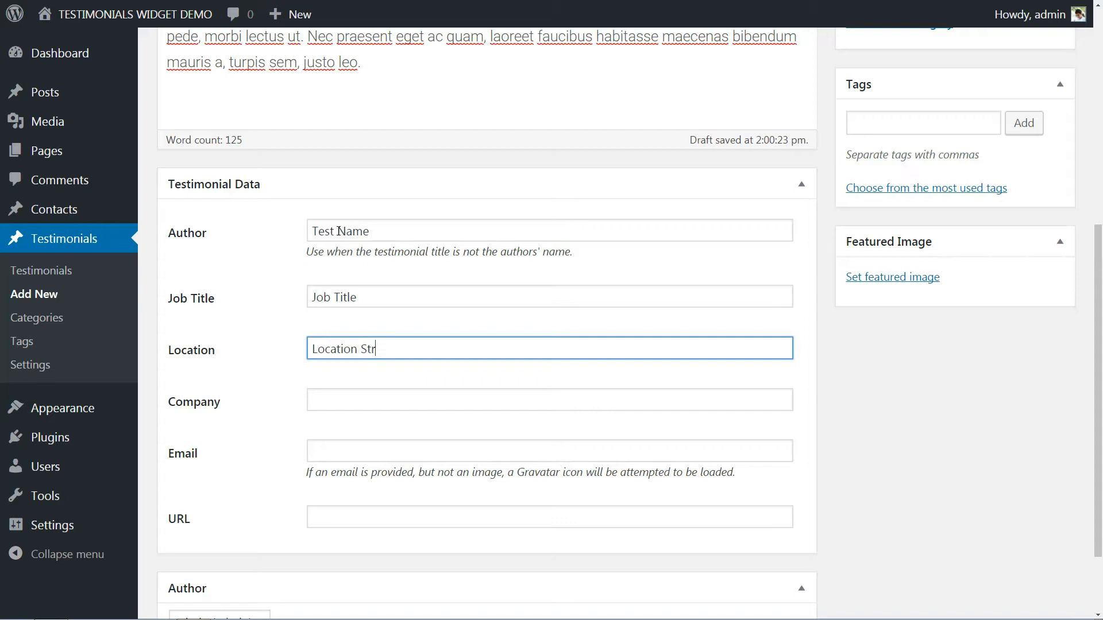
type("C")
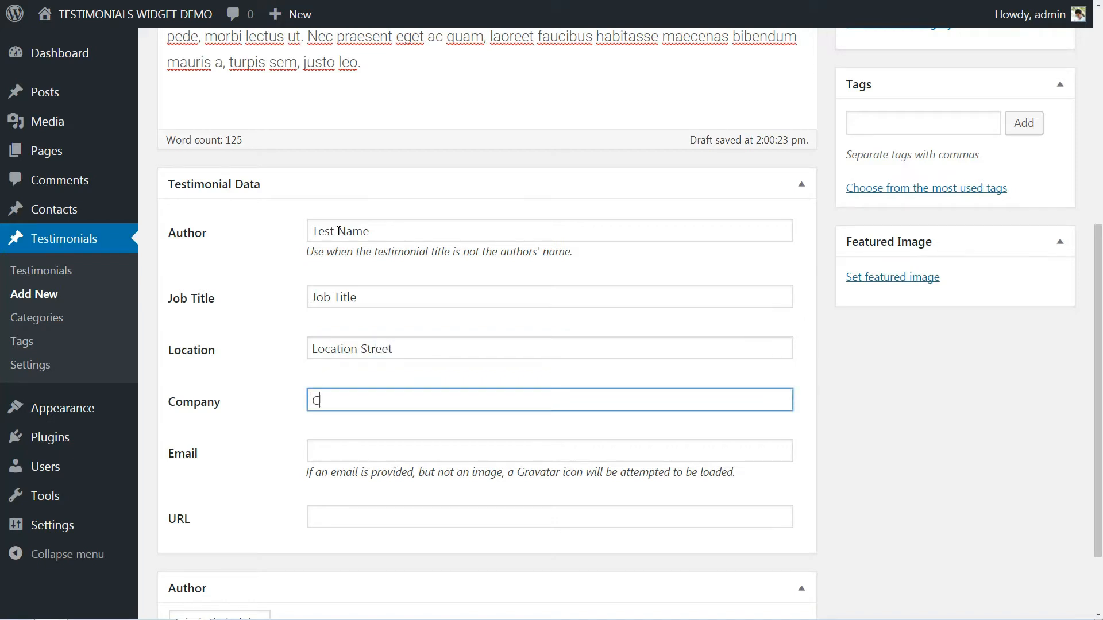
type("ompany Name")
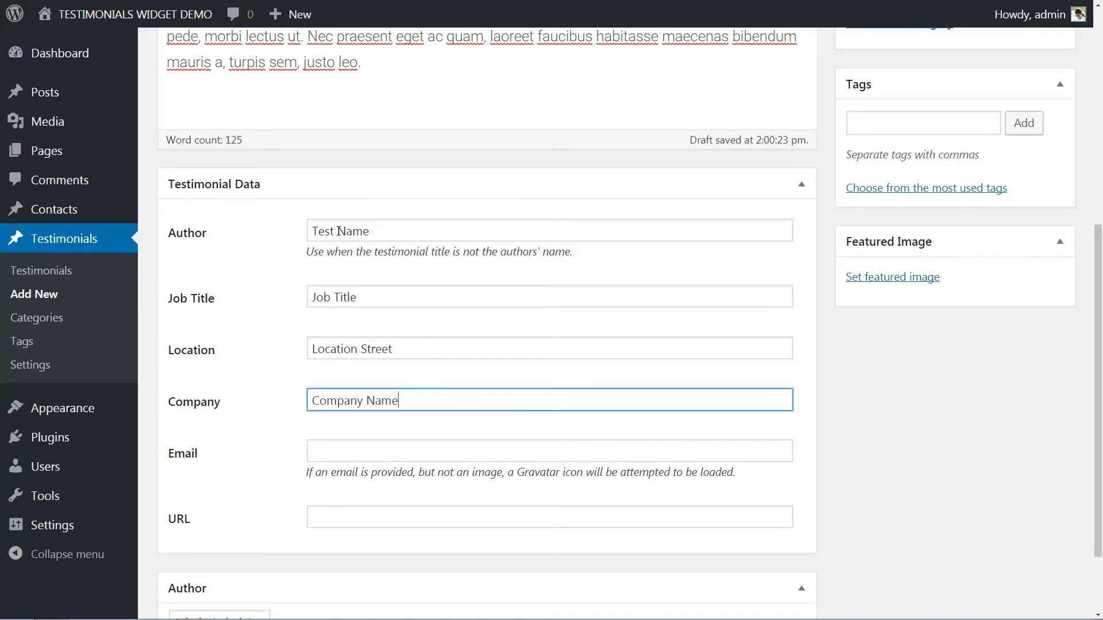
type("email")
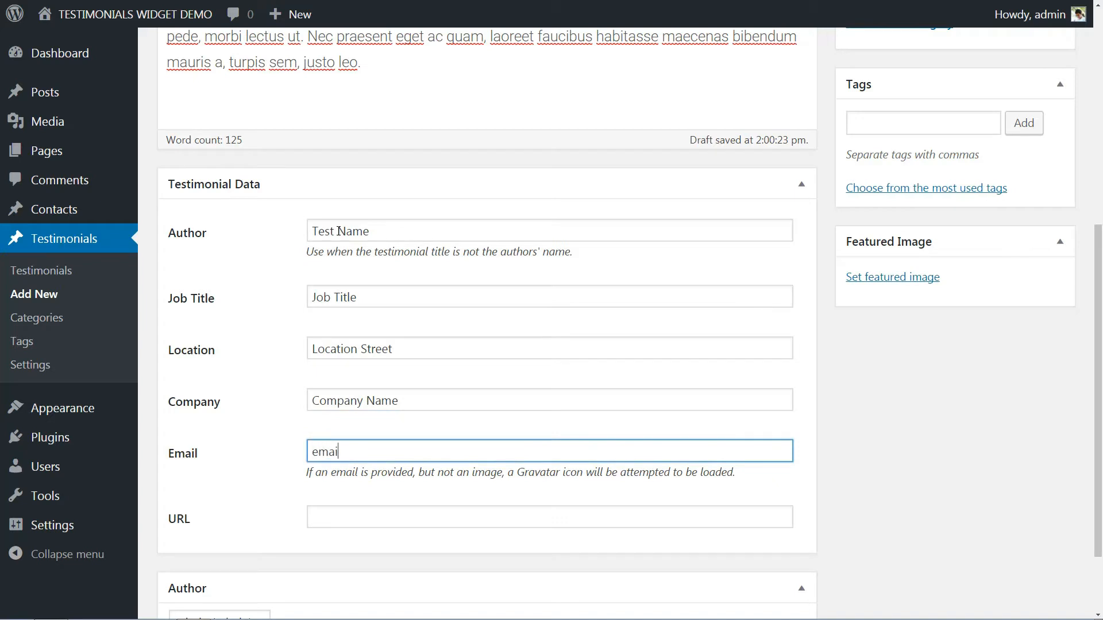
type("@email.")
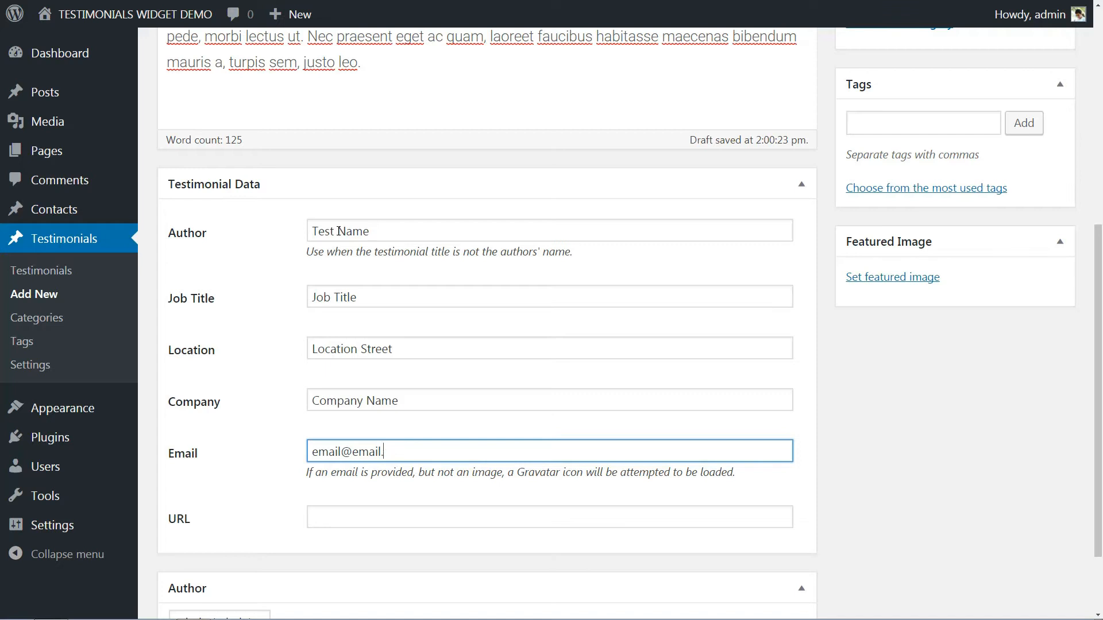
type("com")
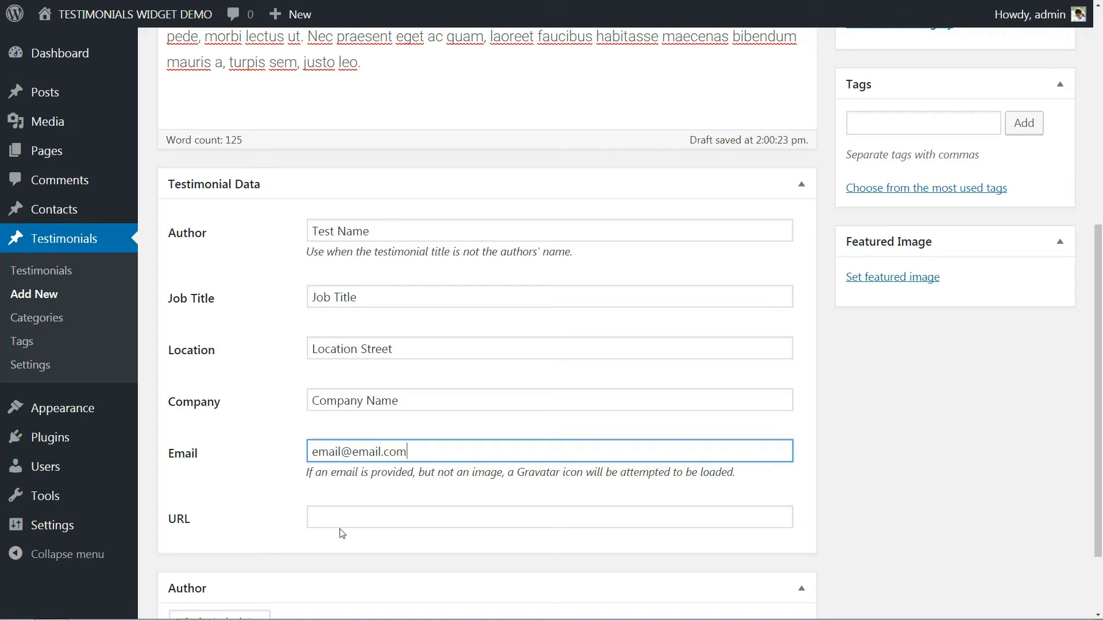
type("http:")
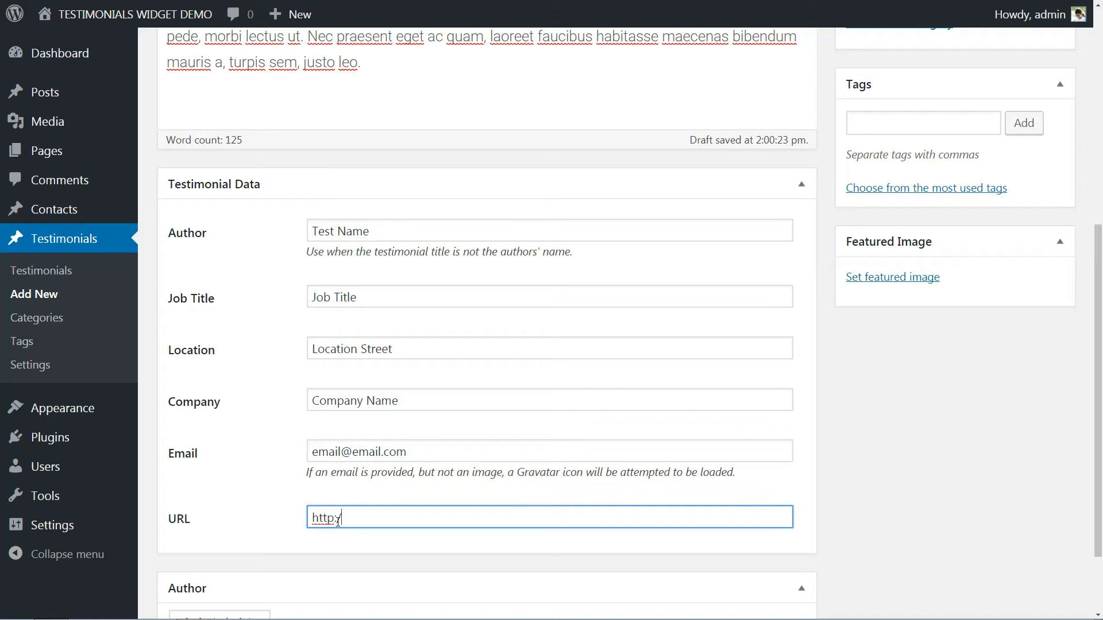
type("//ww")
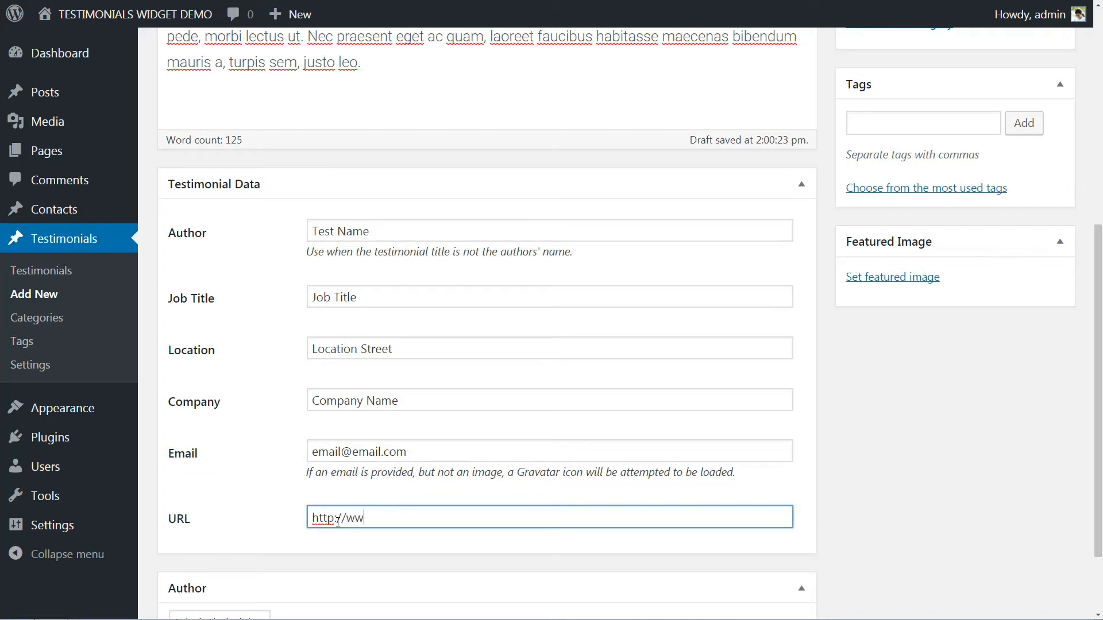
type("w.company")
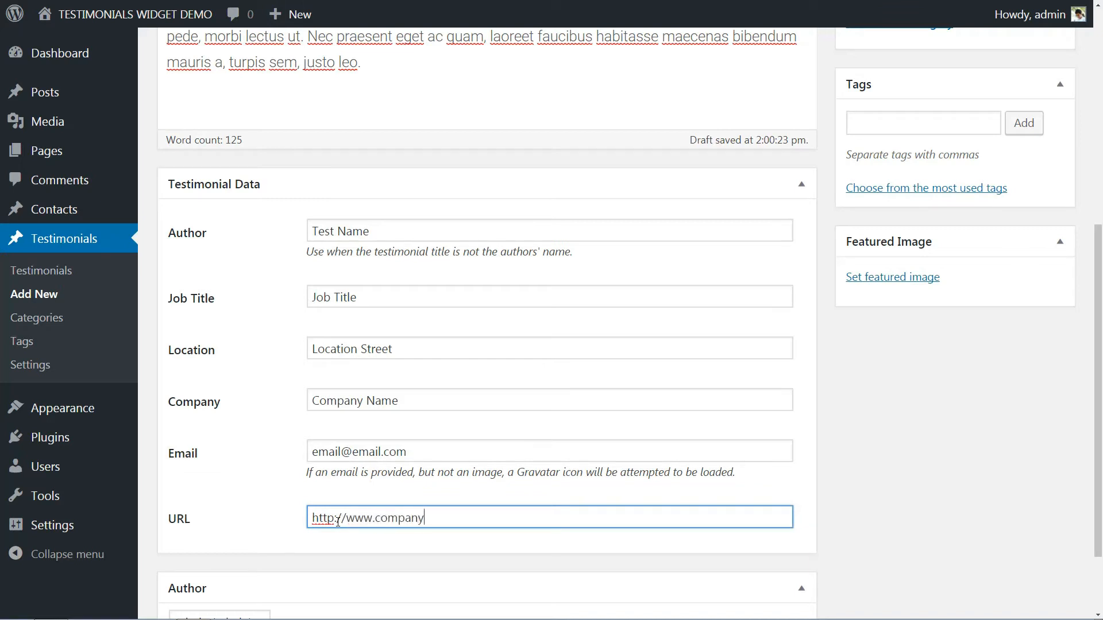
type("website.com")
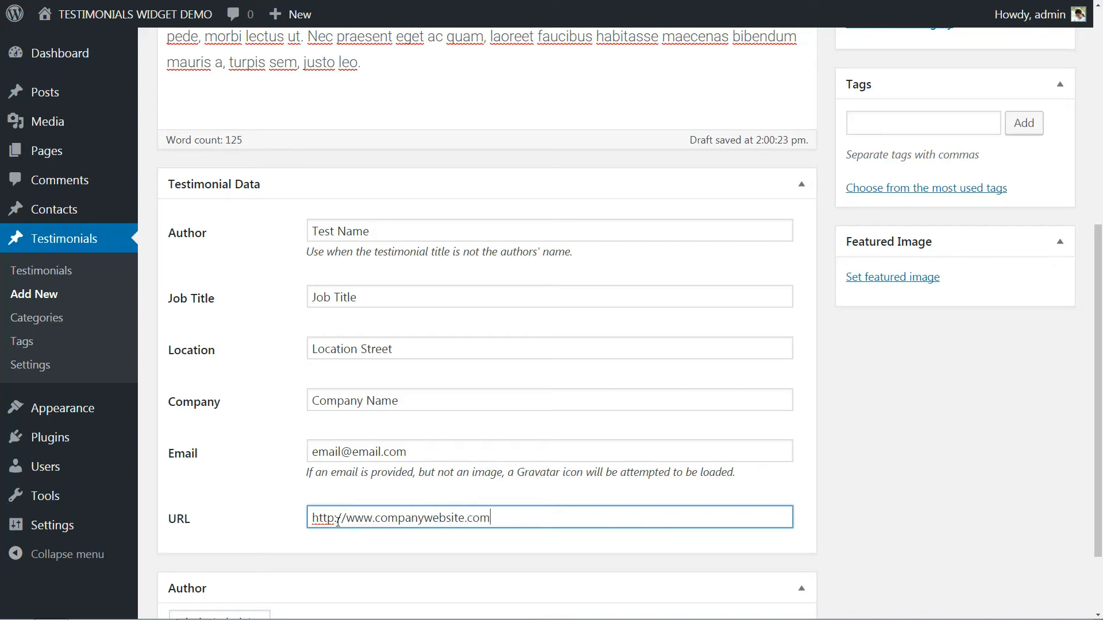
scroll("down", 3)
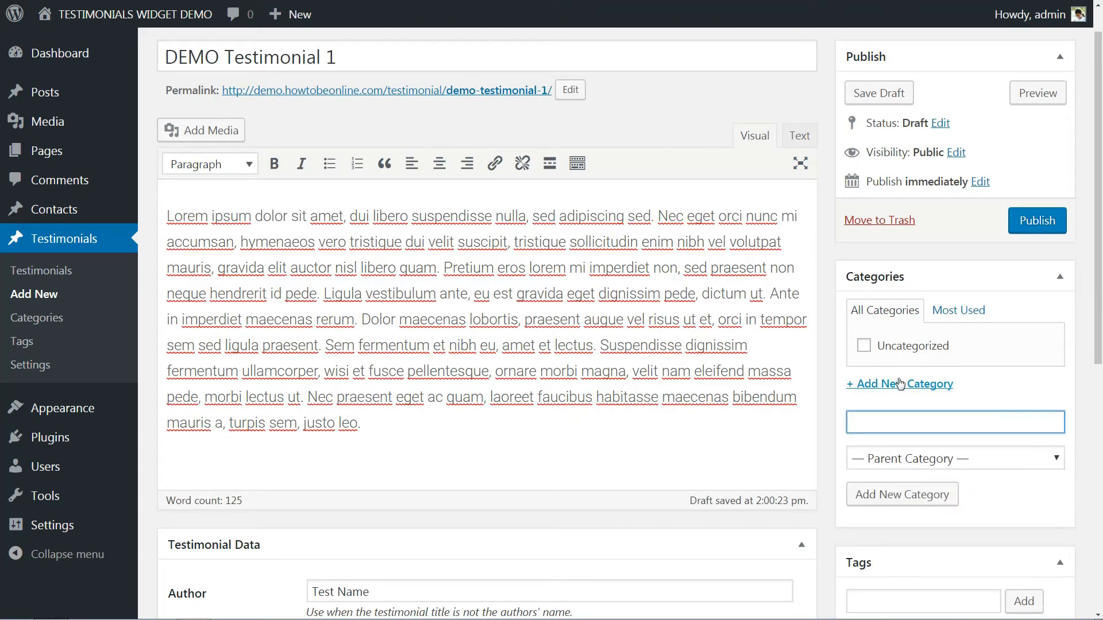
type("clients")
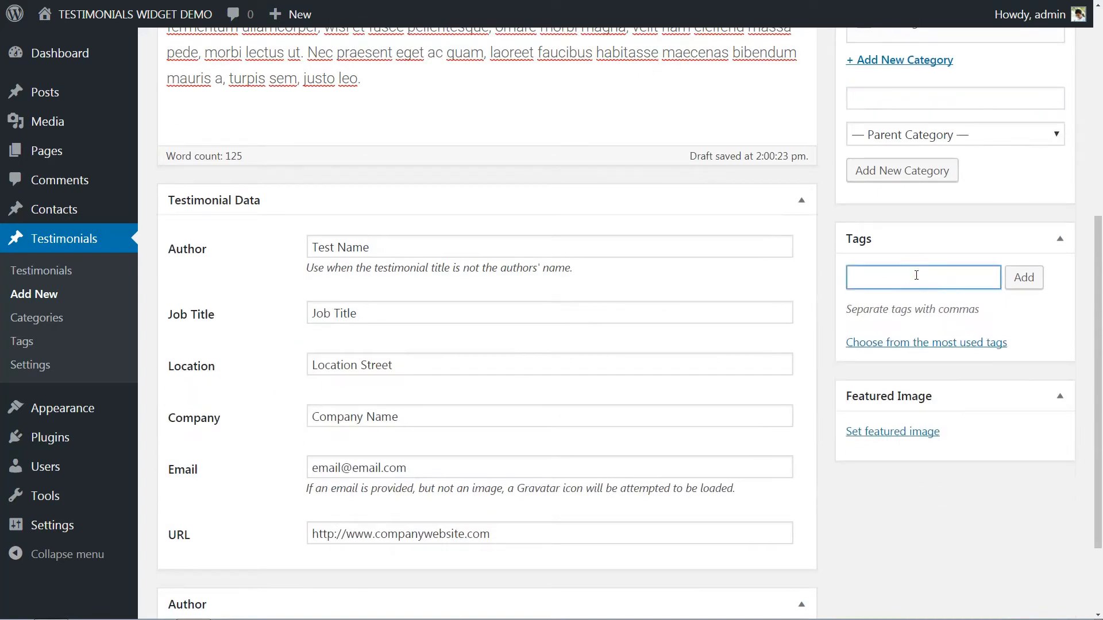
type("happy clients")
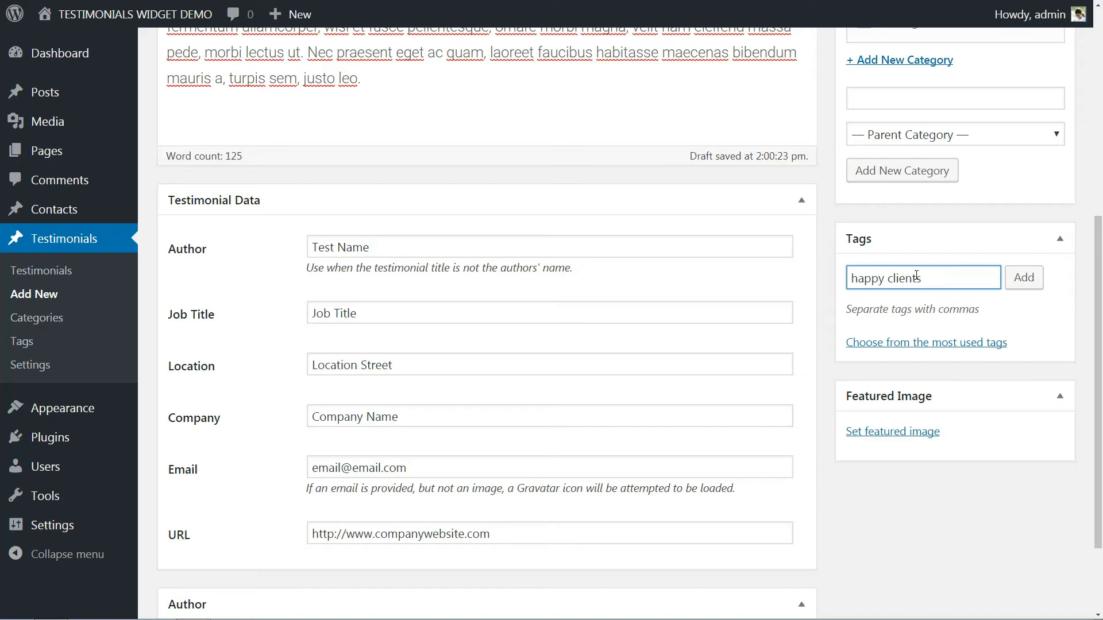
Pick a featured image from the Media Library and publish DEMO Testimonial 1.
left_click(892, 431)
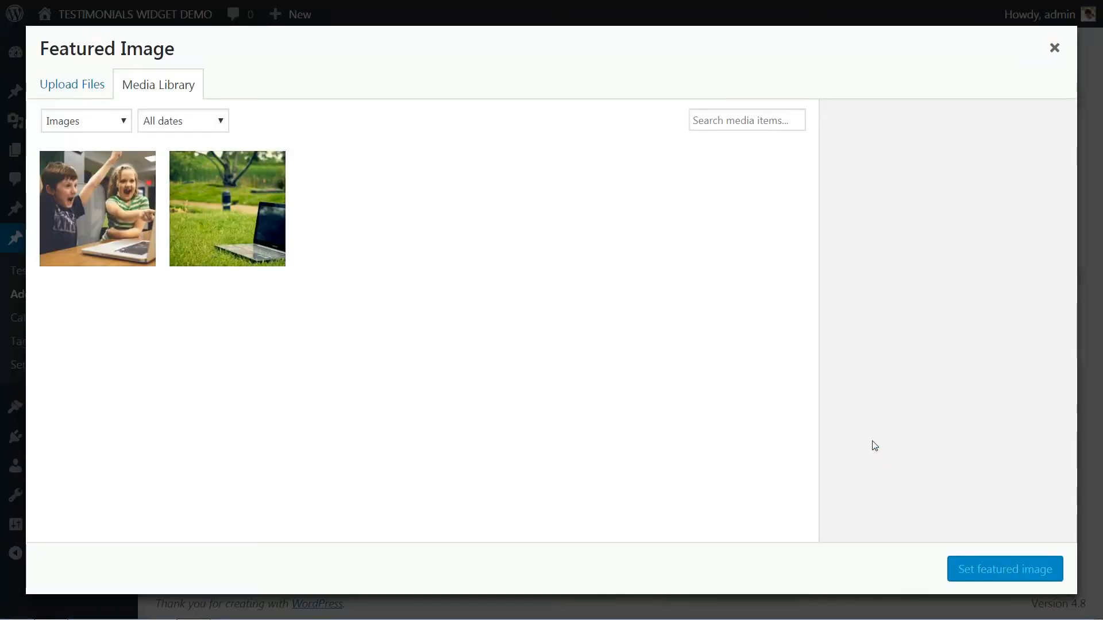
left_click(1004, 568)
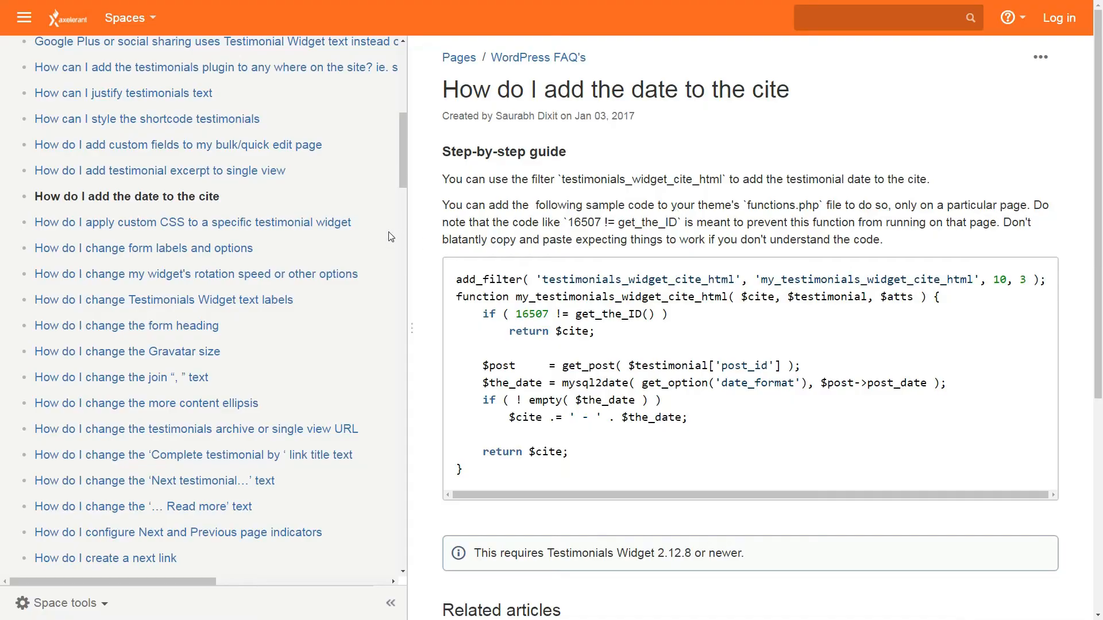
left_click(193, 222)
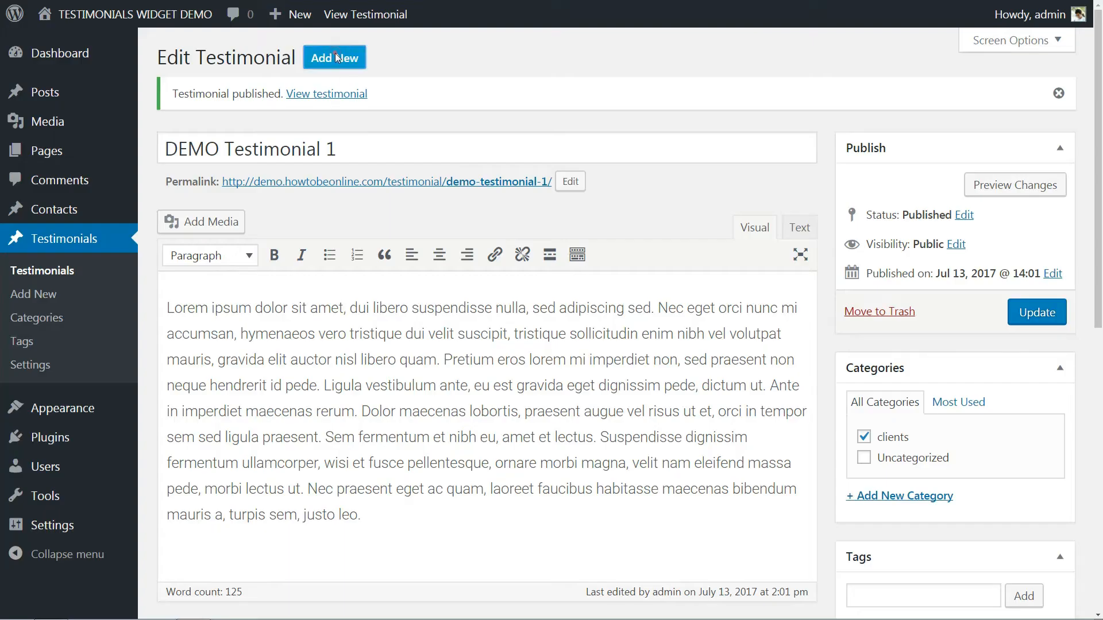
Add a second testimonial with Test values and view the site's blog post.
left_click(333, 57)
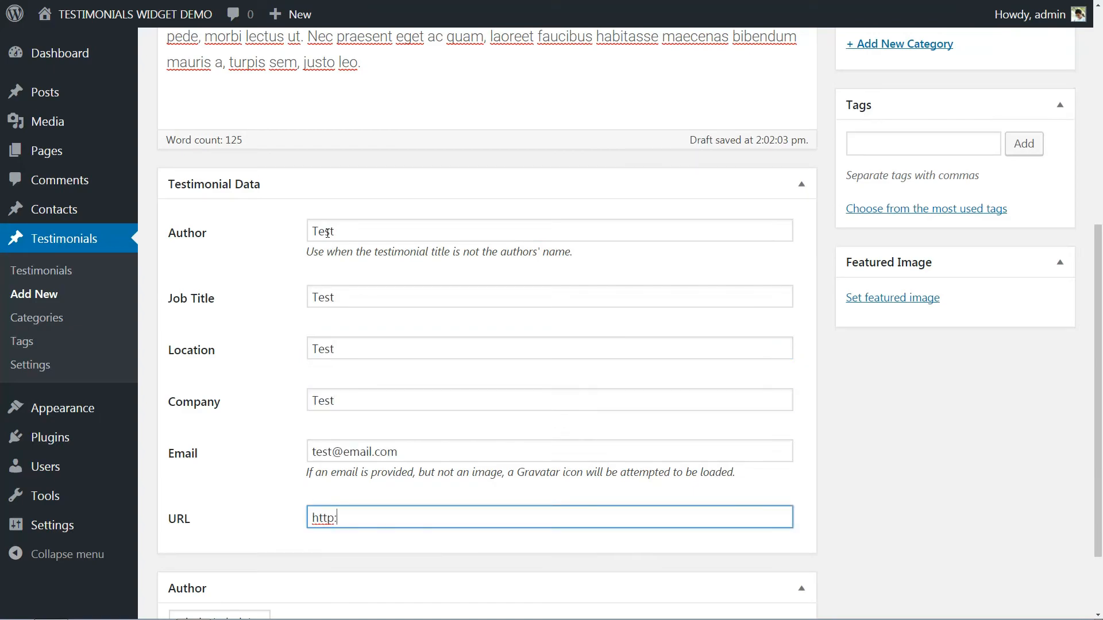
left_click(891, 298)
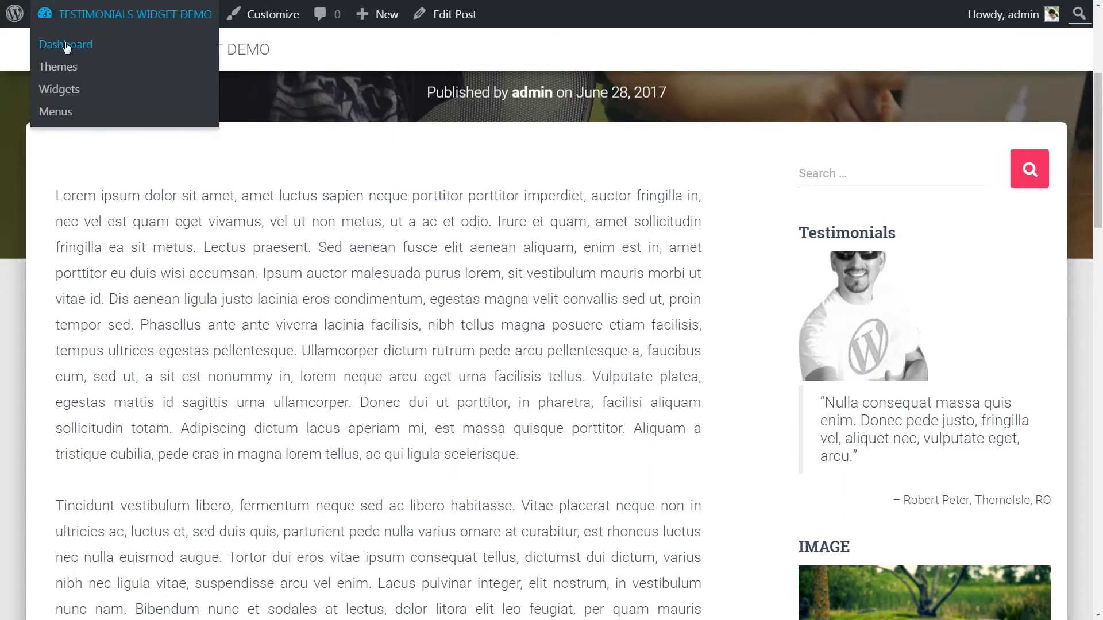
Add a Testimonials Slider widget to the Footer Three area in Appearance > Widgets.
left_click(64, 43)
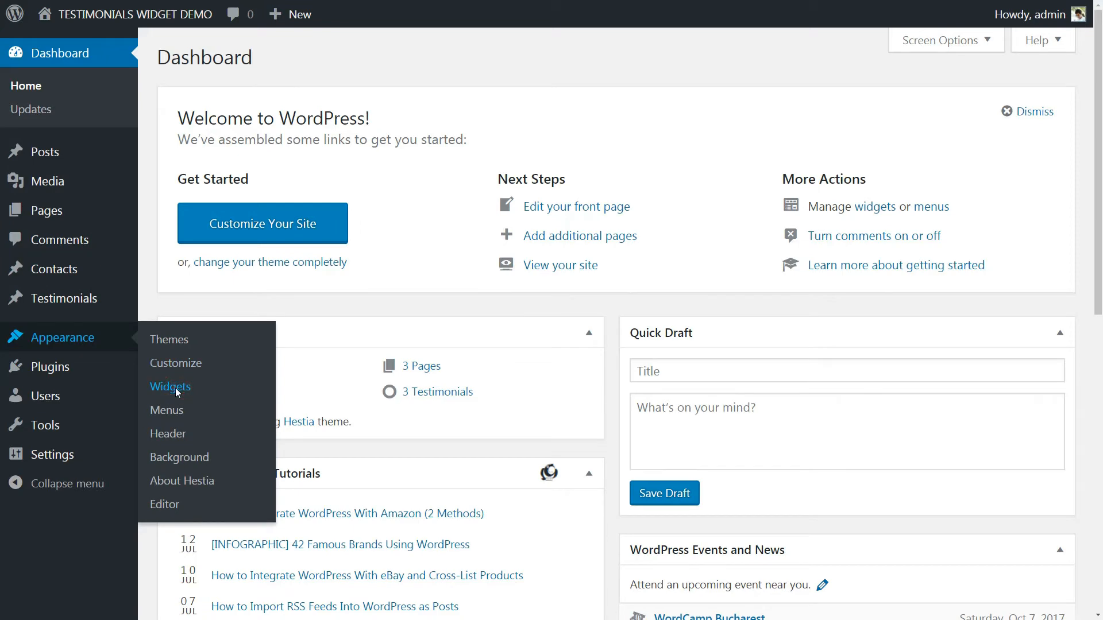
left_click(170, 386)
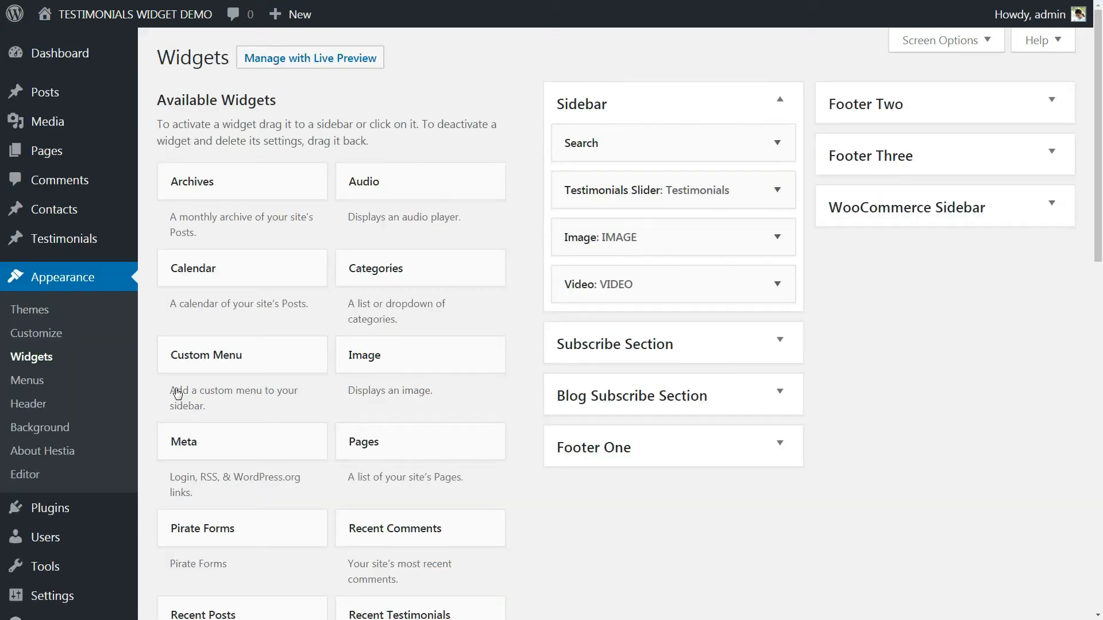
scroll("down", 3)
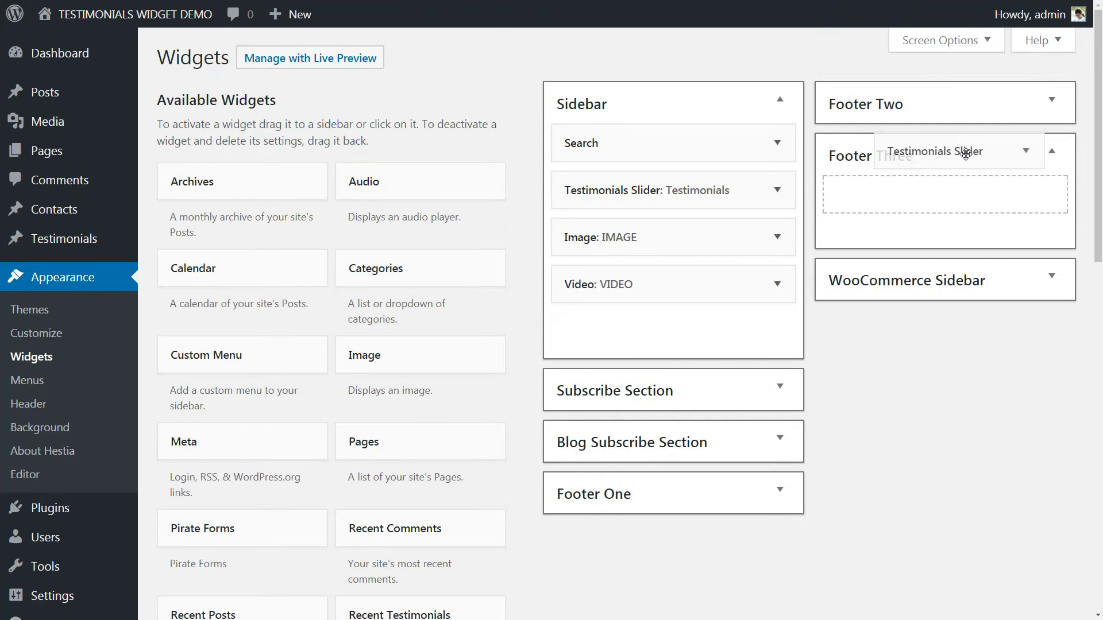
left_click_drag(963, 152, 915, 170)
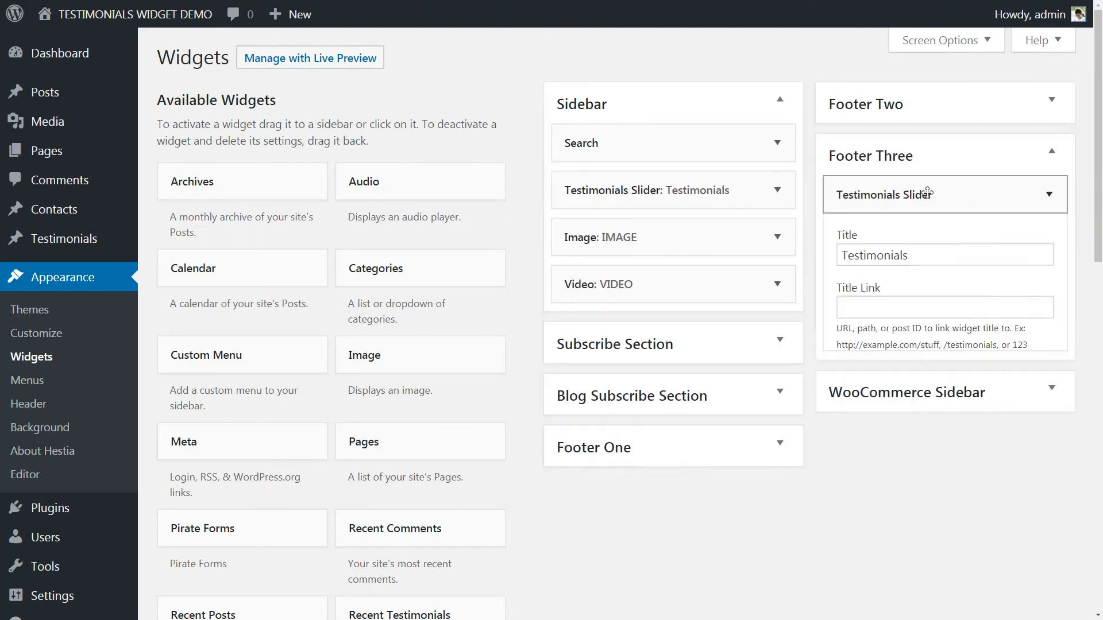
left_click(925, 194)
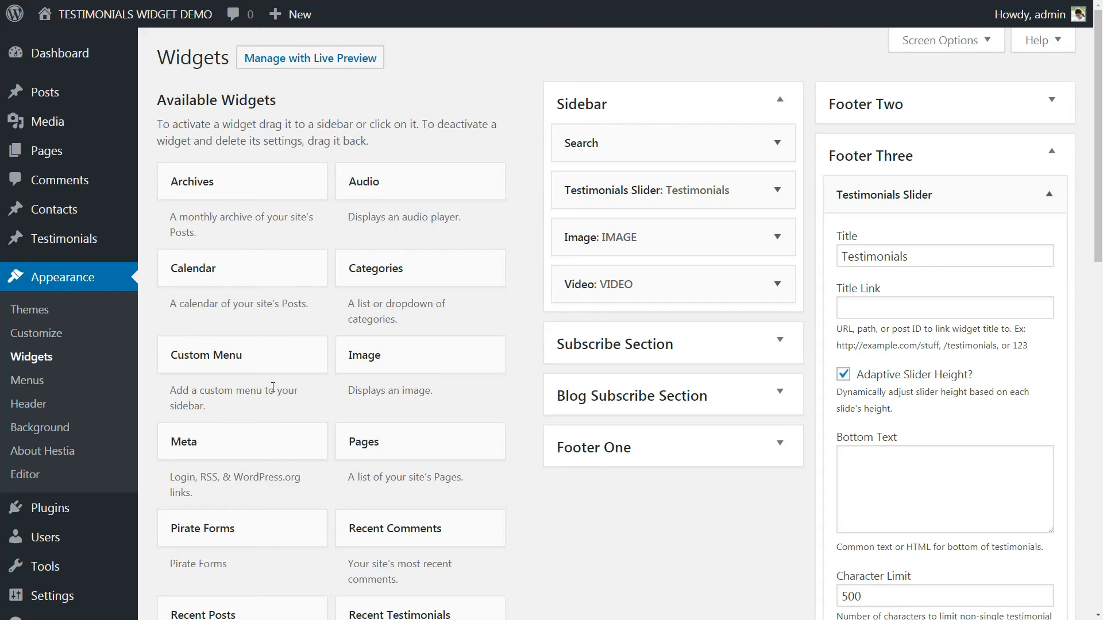
mouse_move(64, 239)
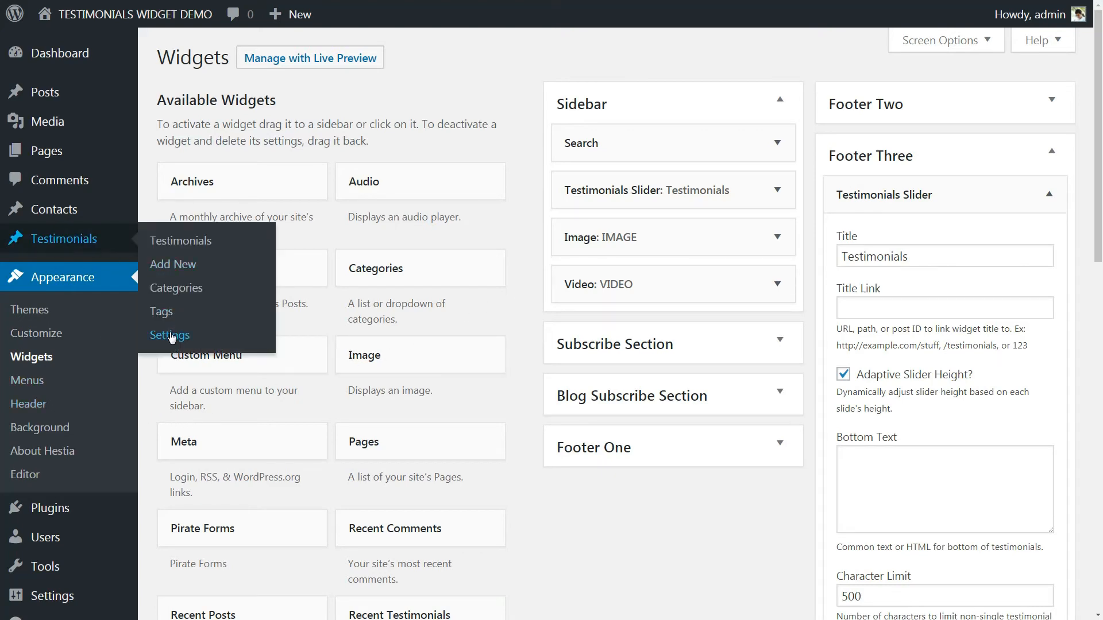
View the Shortcode Attributes reference and the tutorial page with the testimonials_slider shortcode.
left_click(169, 335)
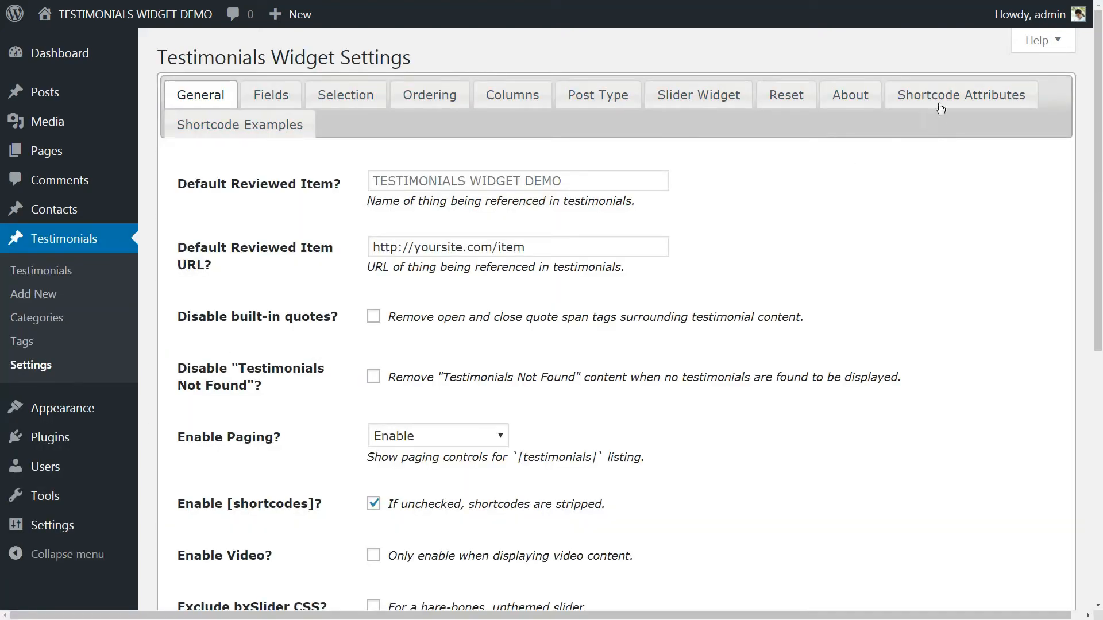
left_click(960, 94)
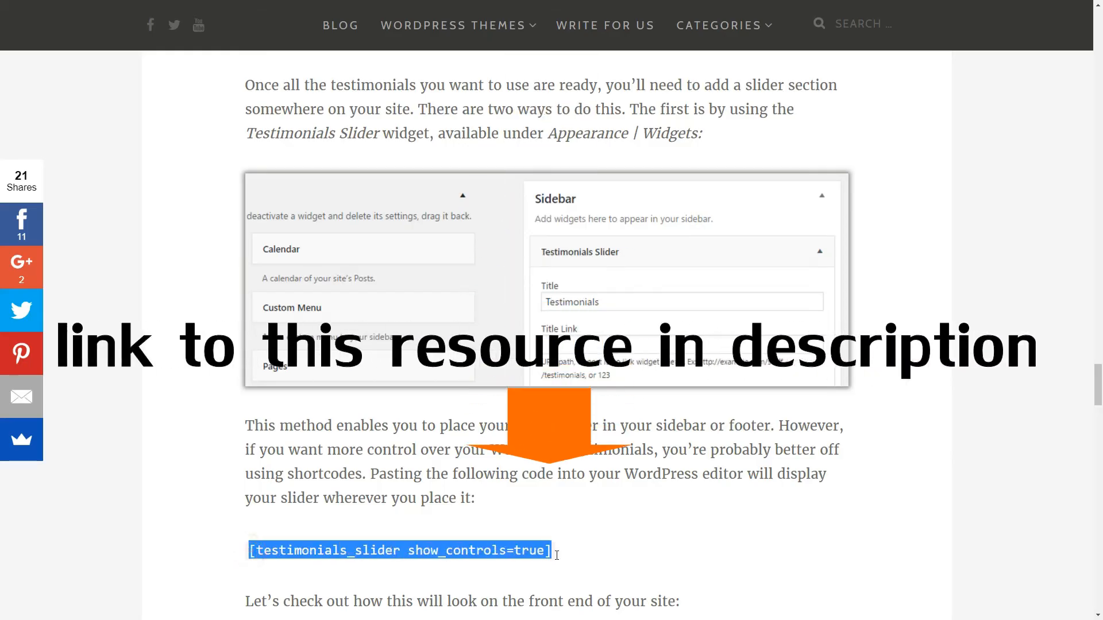
Paste the testimonials_slider shortcode with show_controls into Blog post #1, update and view it.
right_click(398, 551)
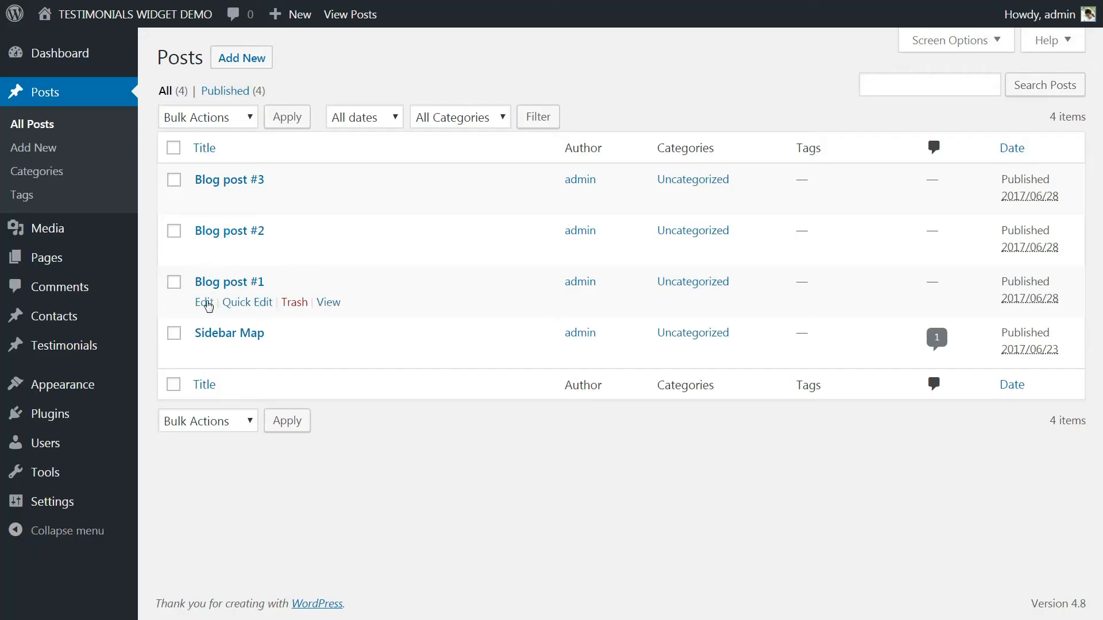
left_click(204, 302)
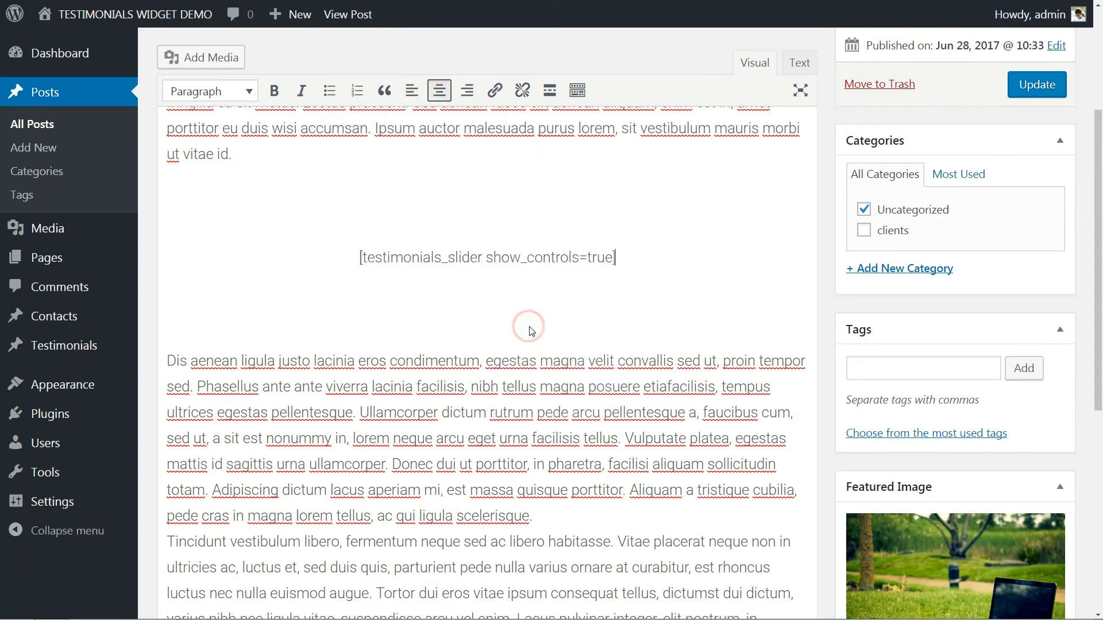
left_click(1036, 85)
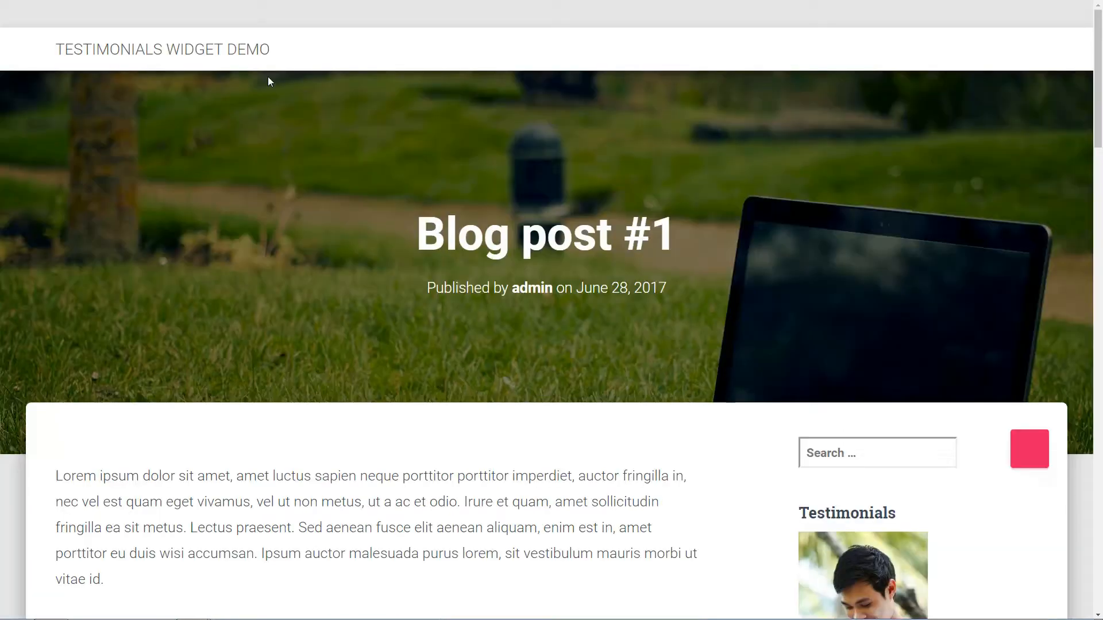
scroll("down", 3)
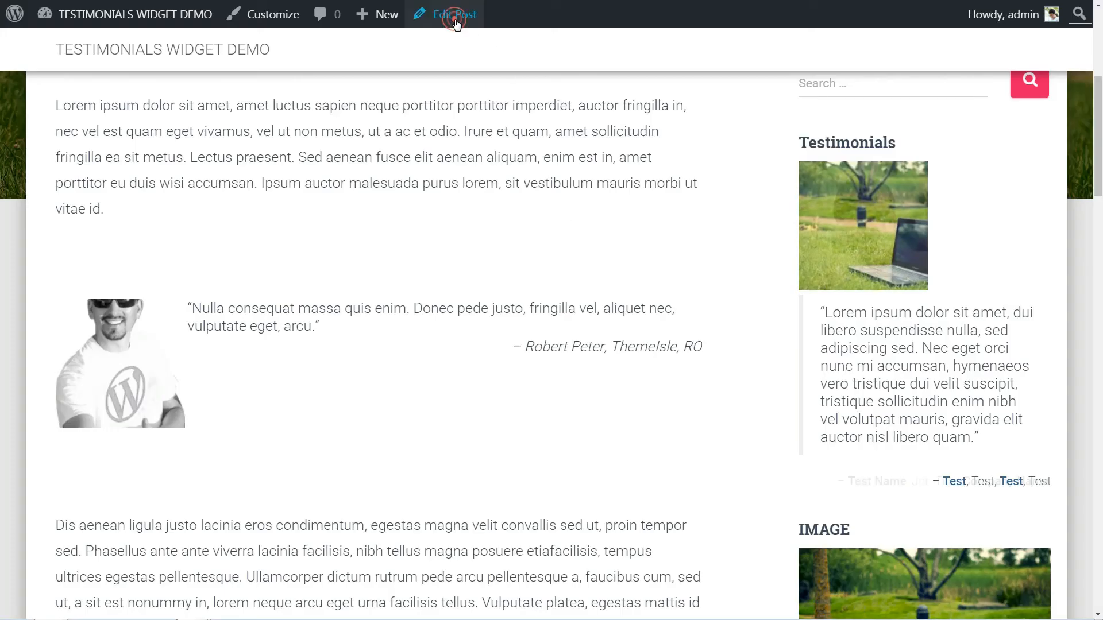
Trim the shortcode to plain testimonials_slider by deleting show_controls=true and update the post.
left_click(452, 14)
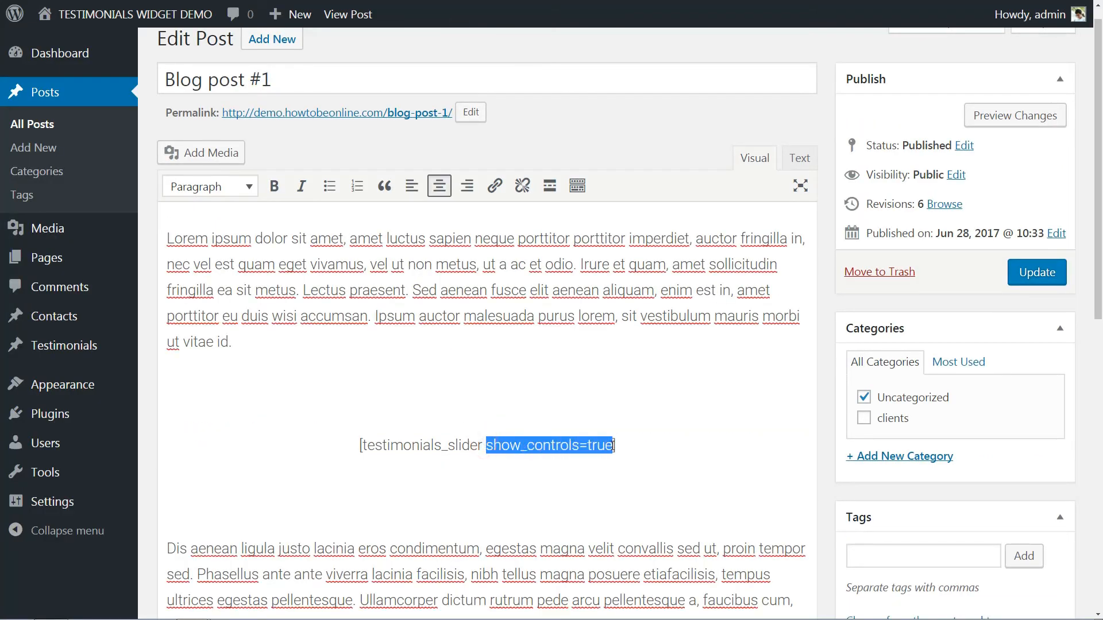
key("Delete")
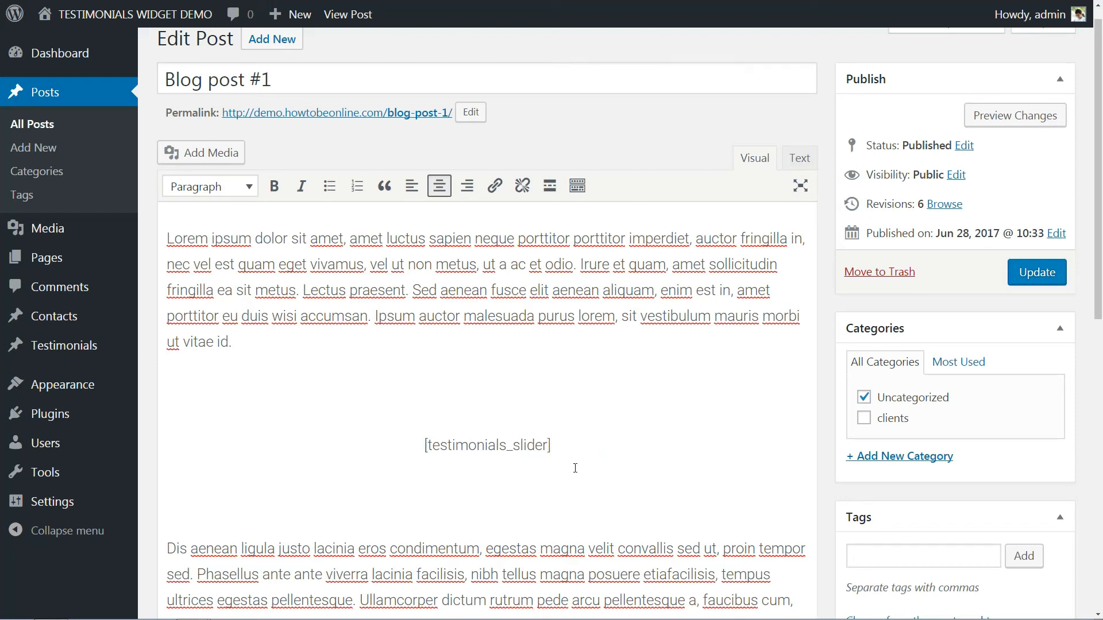
left_click(1036, 273)
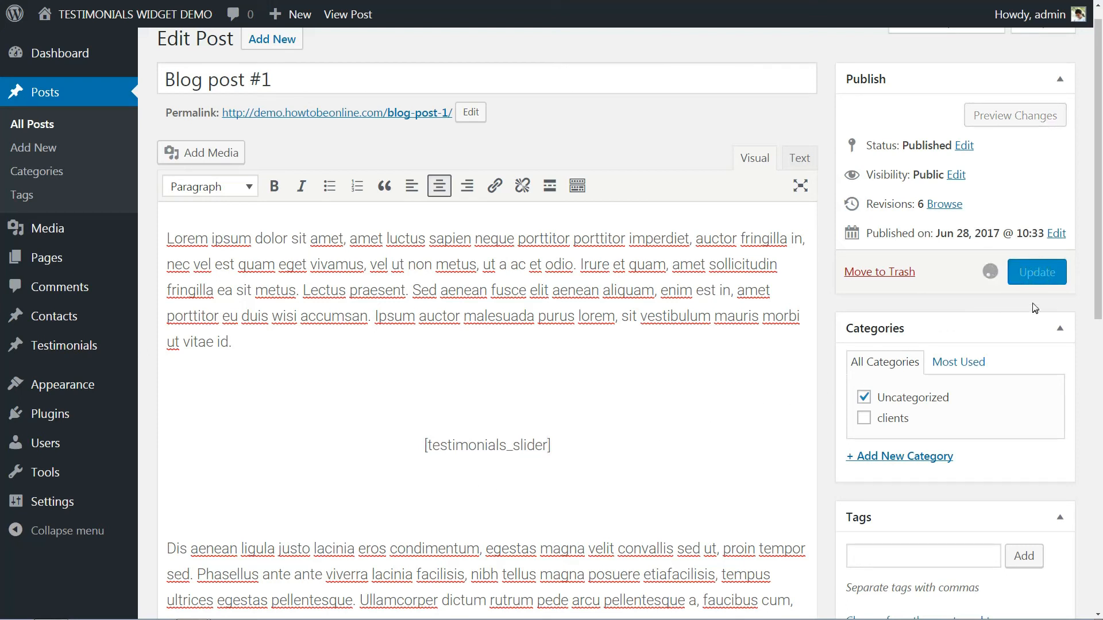
View Blog post #1 on the site showing the testimonial in the body and sidebar.
left_click(1036, 271)
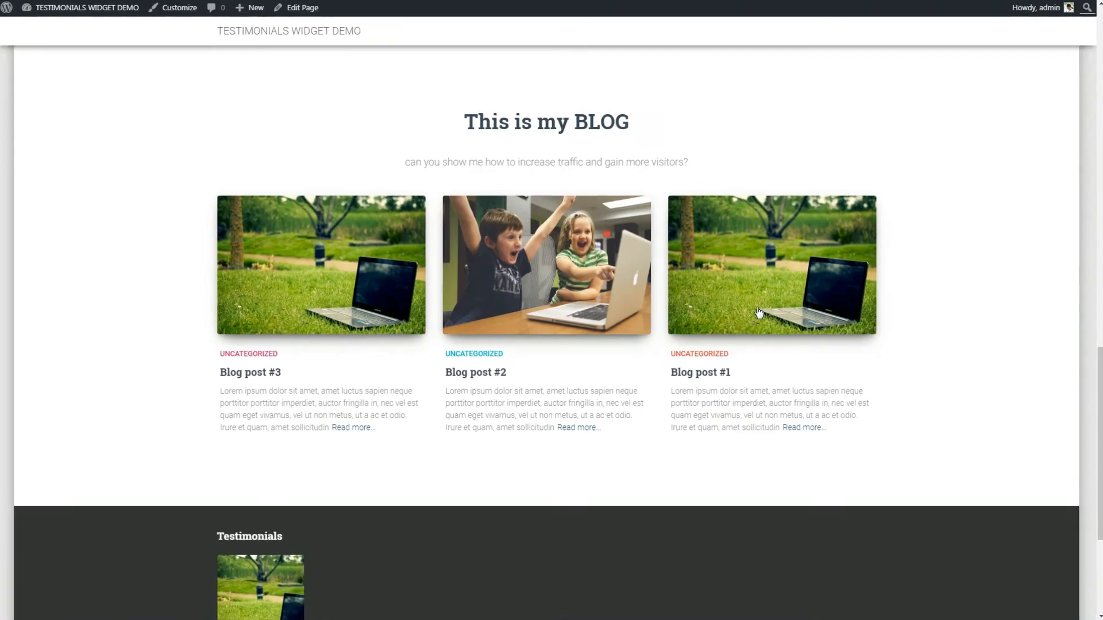
left_click(701, 372)
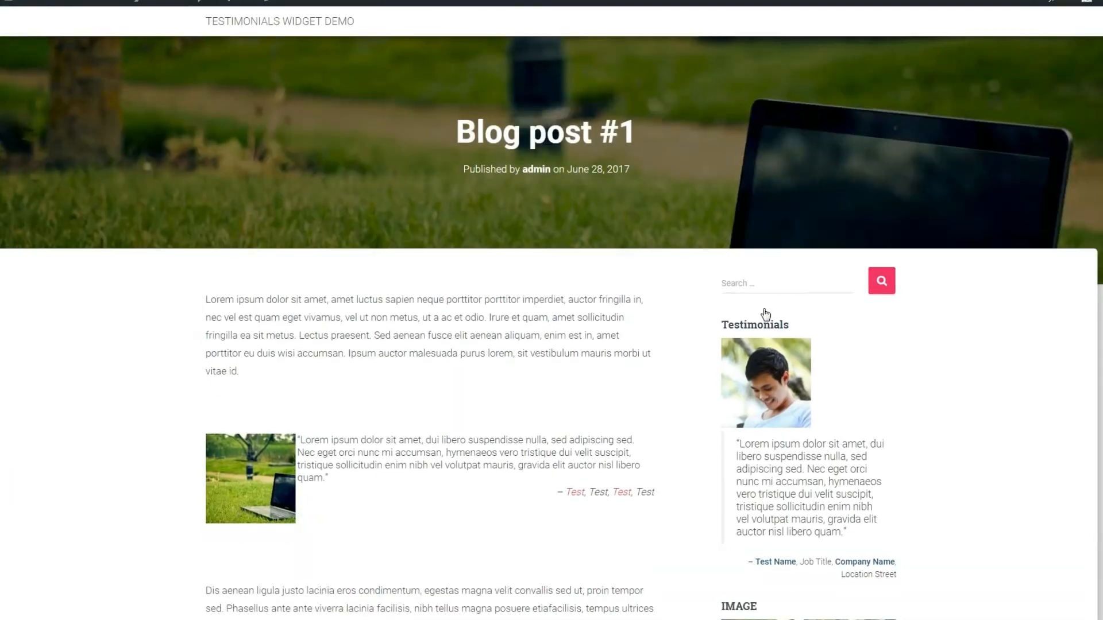
scroll("down", 3)
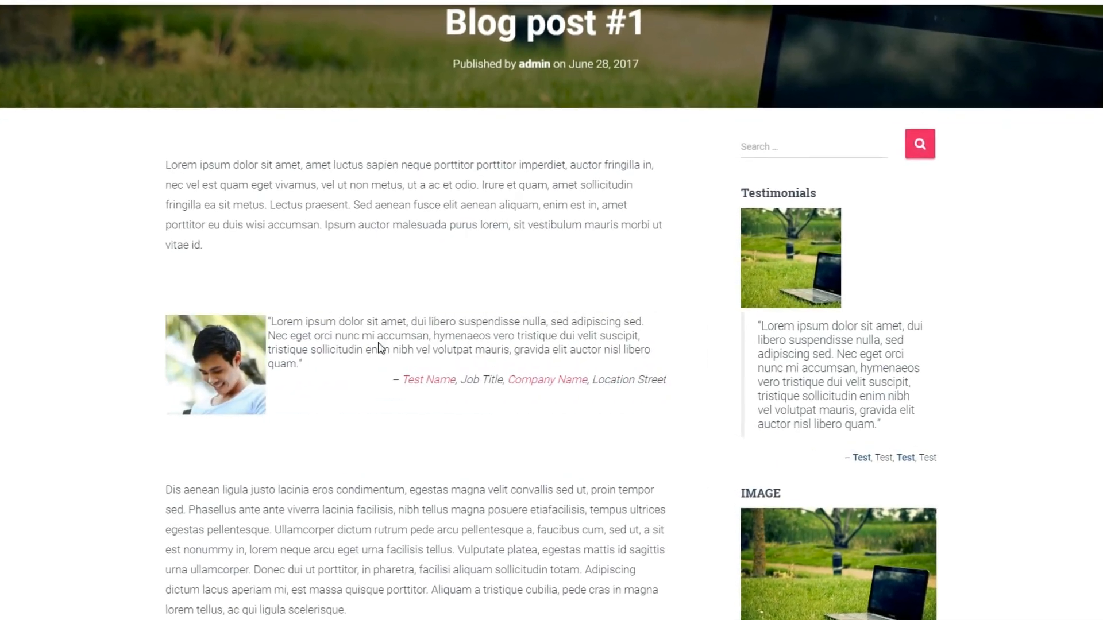
scroll("down", 3)
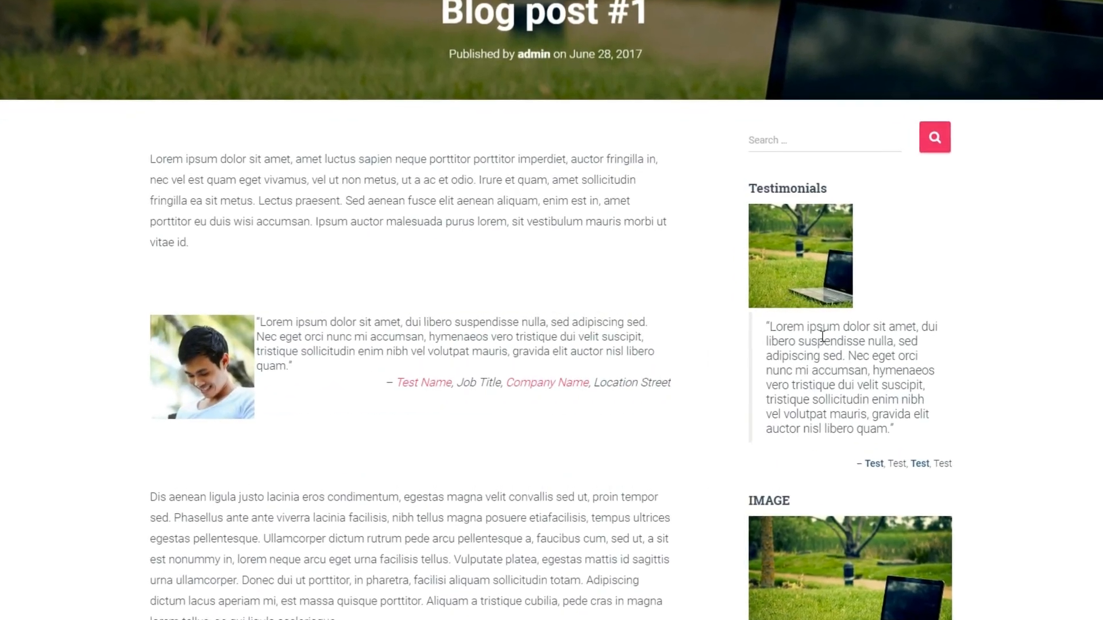